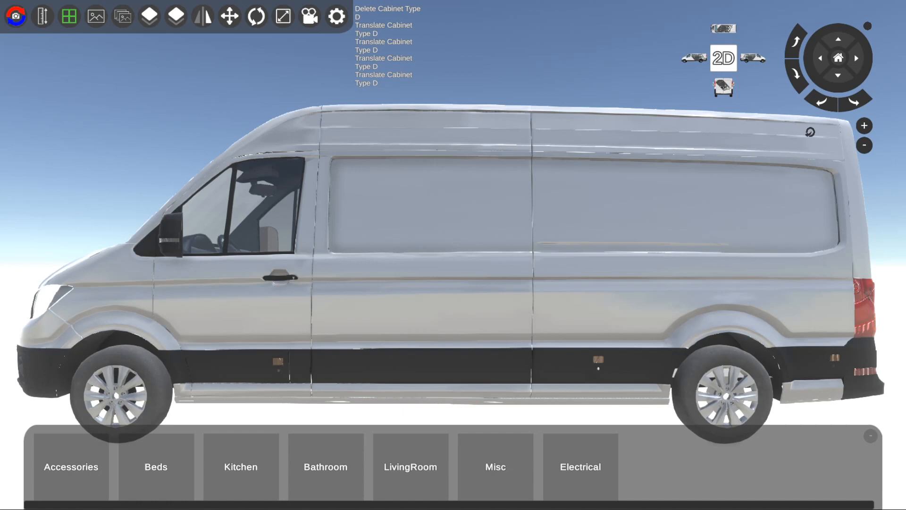
{"action": "mouse_move", "coordinate": [797, 209]}
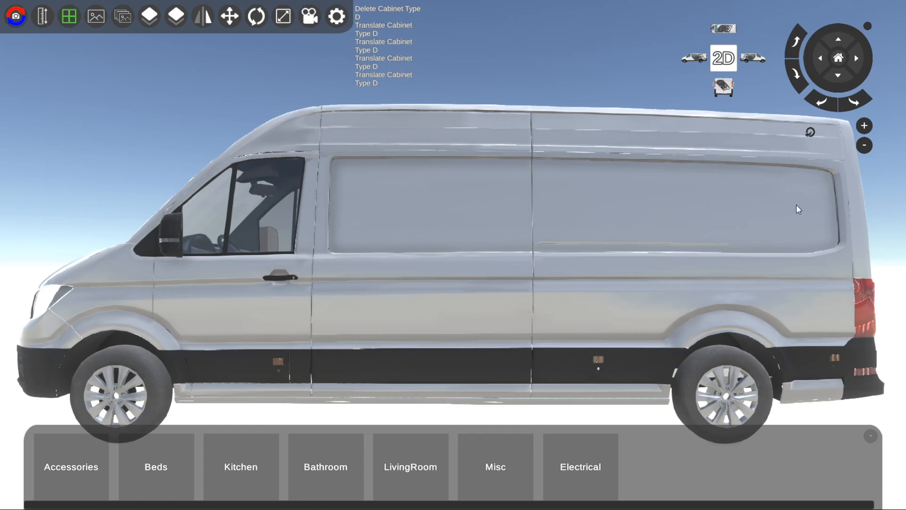
{"action": "mouse_move", "coordinate": [646, 254]}
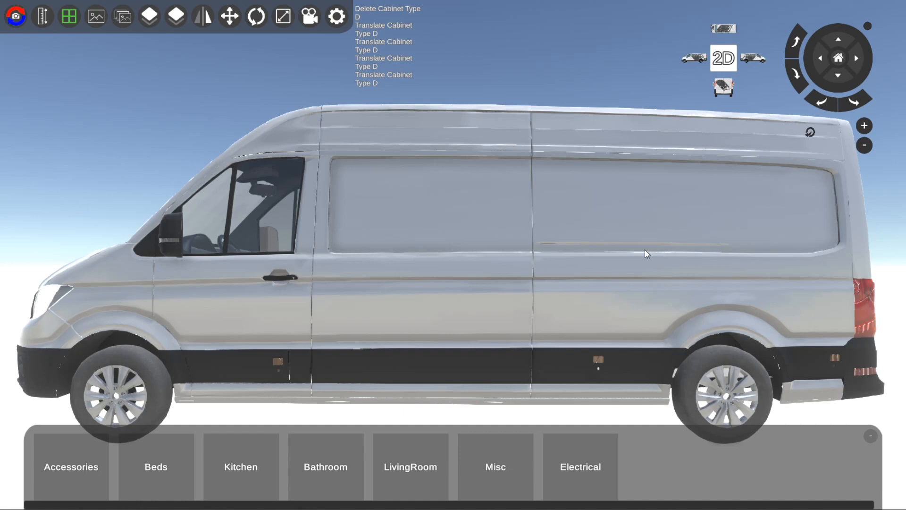
{"action": "mouse_move", "coordinate": [187, 151]}
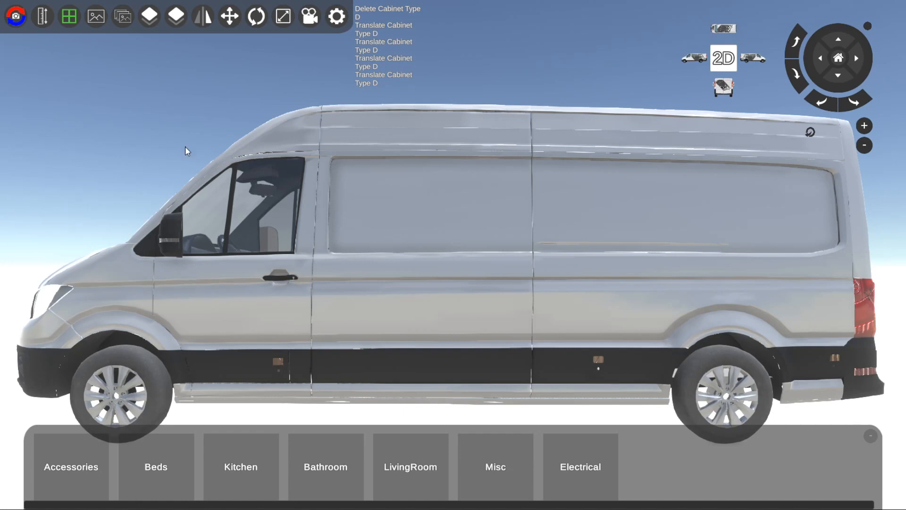
{"action": "mouse_move", "coordinate": [149, 16]}
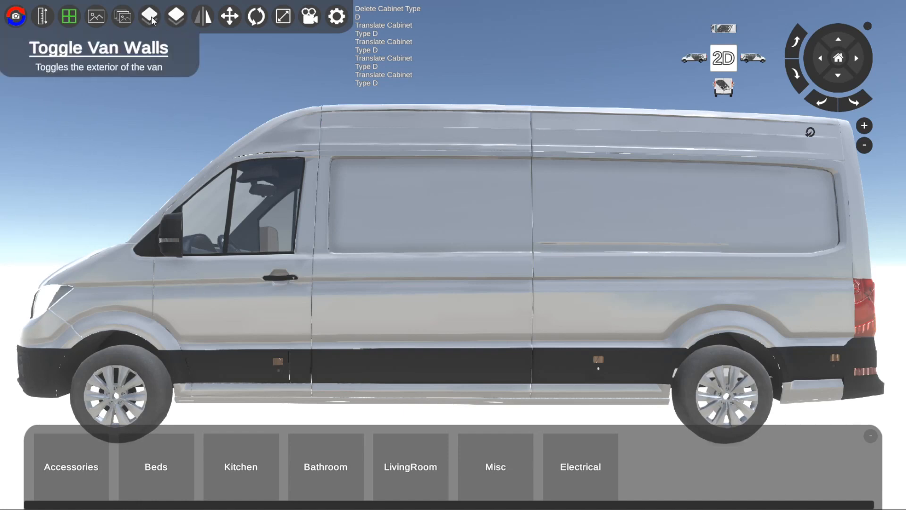
Hide the van's exterior walls and the bulkhead behind the front seats.
{"action": "left_click", "coordinate": [149, 15]}
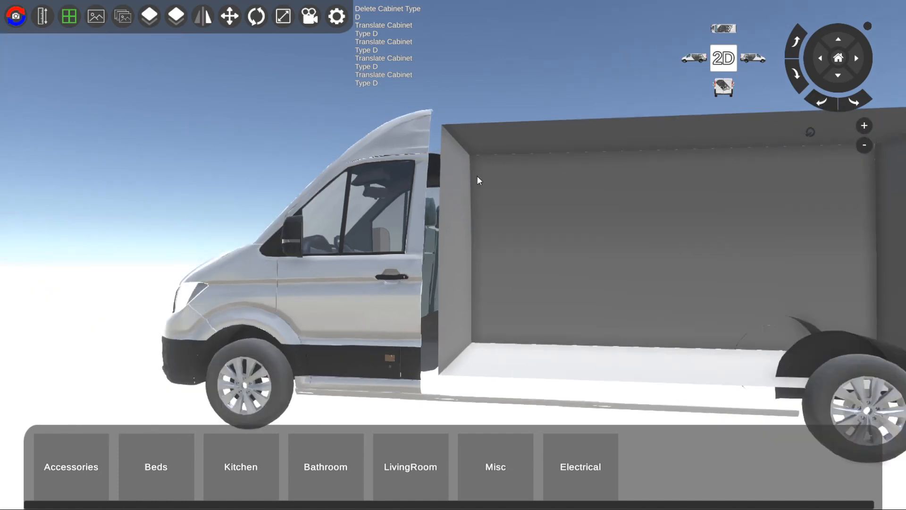
{"action": "mouse_move", "coordinate": [466, 193]}
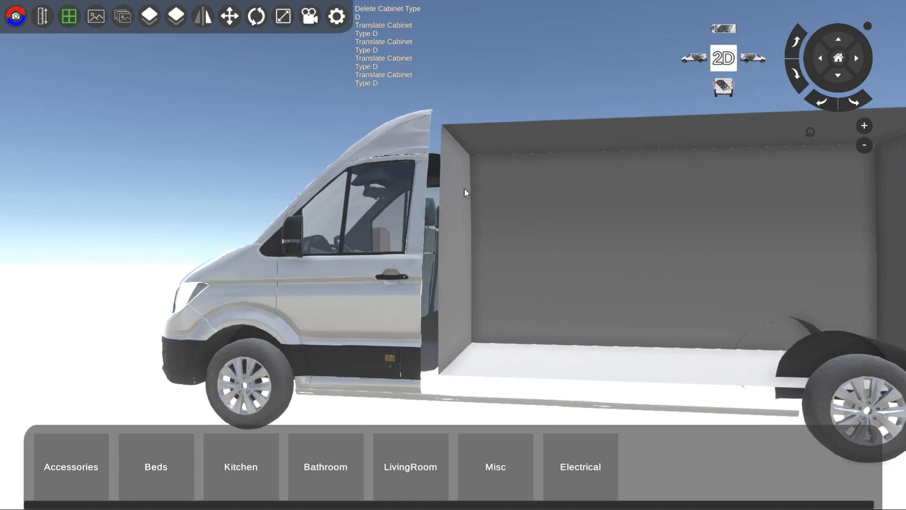
{"action": "mouse_move", "coordinate": [176, 16]}
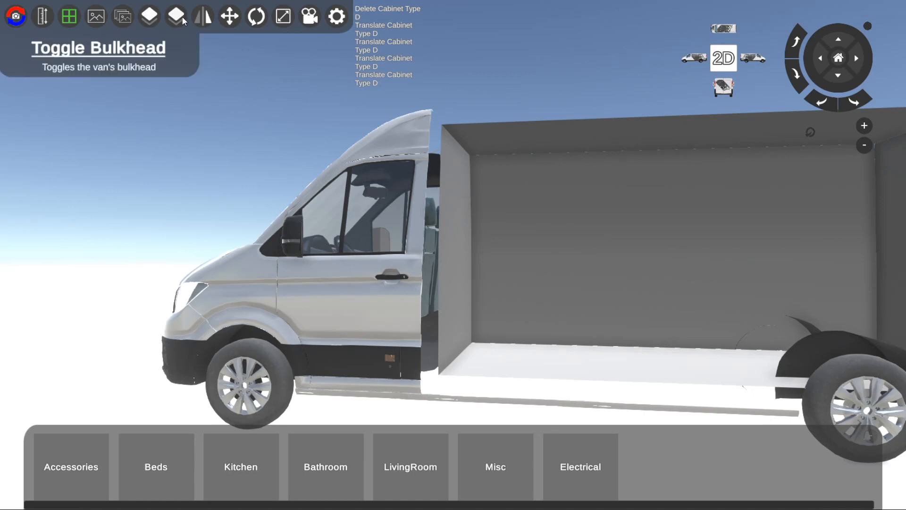
{"action": "left_click", "coordinate": [175, 16]}
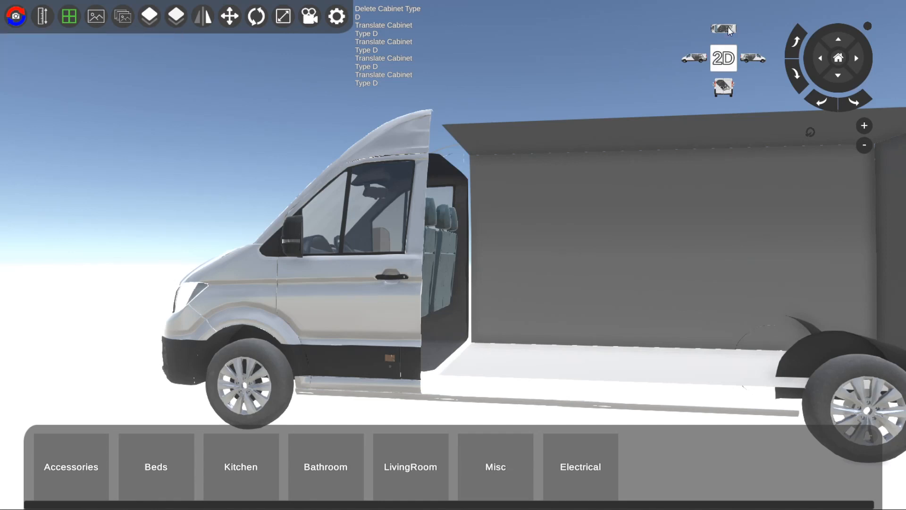
{"action": "left_click", "coordinate": [722, 29]}
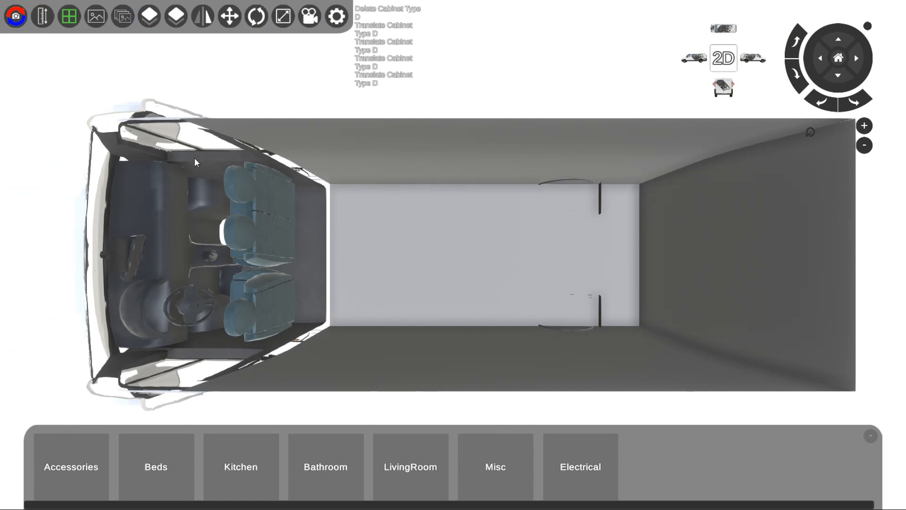
{"action": "mouse_move", "coordinate": [202, 17]}
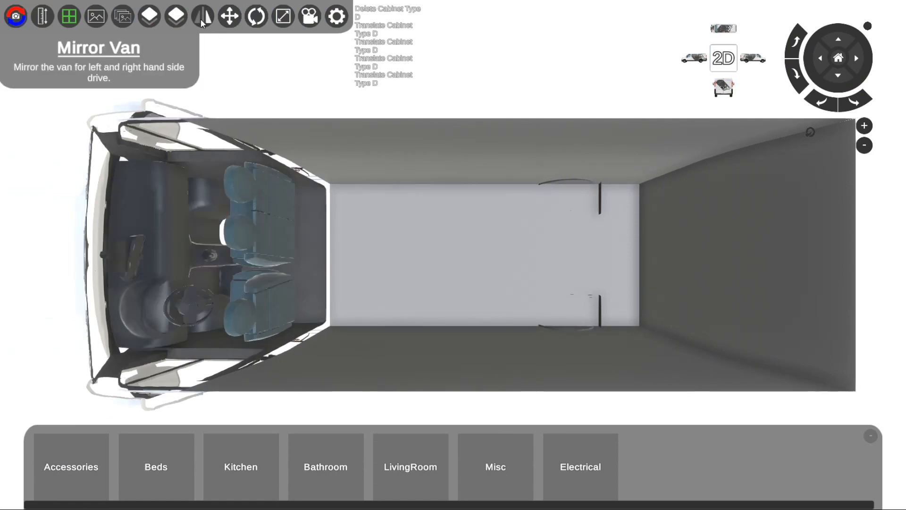
{"action": "mouse_move", "coordinate": [768, 44]}
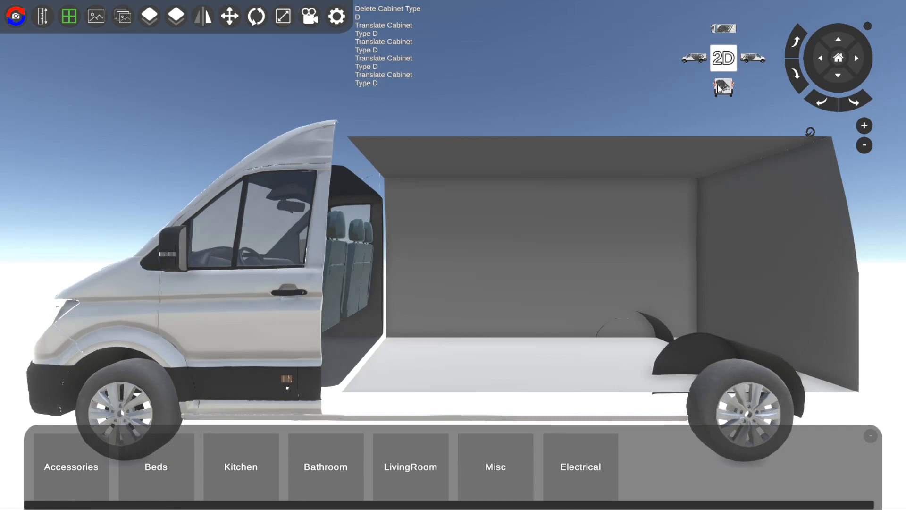
Add a cabinet from the Kitchen cabinet catalog and select it for editing.
{"action": "left_click", "coordinate": [240, 467]}
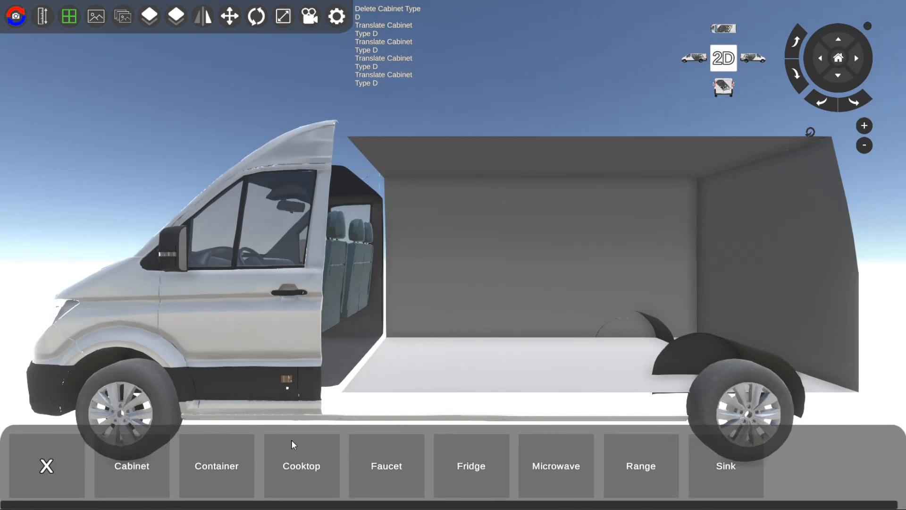
{"action": "mouse_move", "coordinate": [155, 473]}
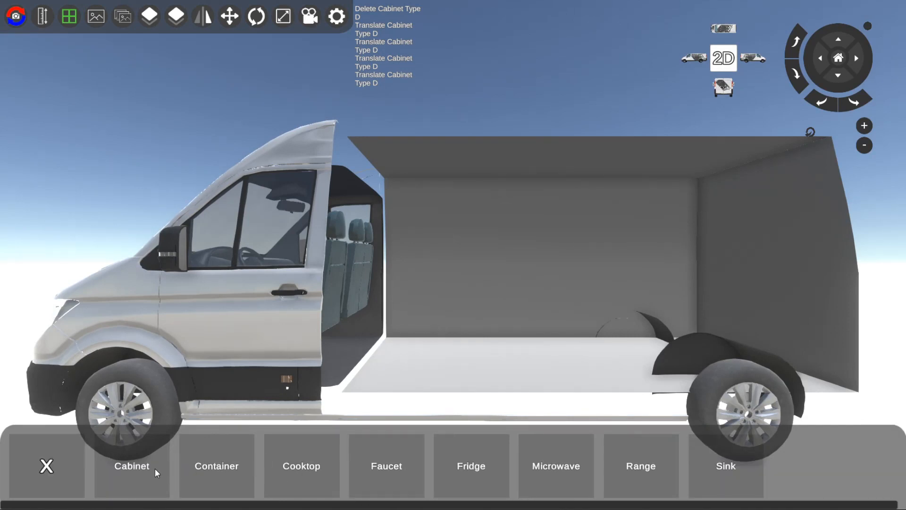
{"action": "left_click", "coordinate": [132, 465]}
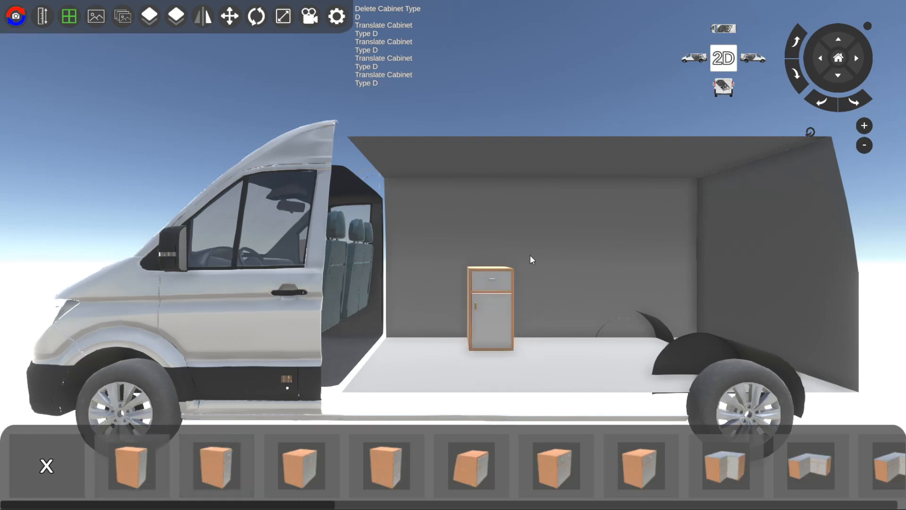
{"action": "left_click", "coordinate": [489, 309]}
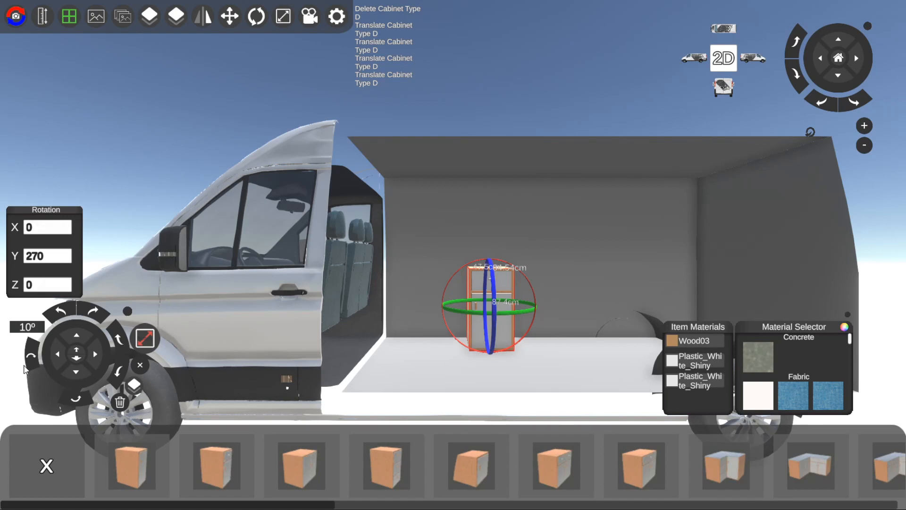
{"action": "mouse_move", "coordinate": [46, 385]}
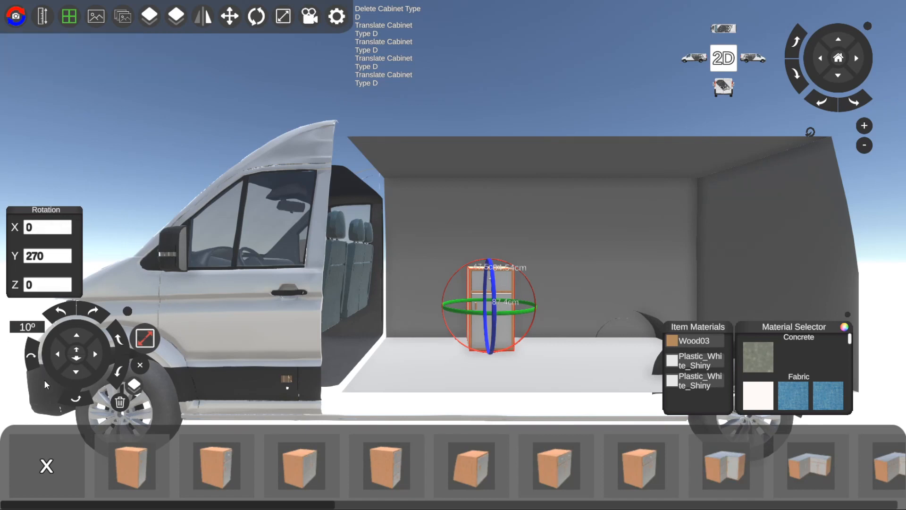
{"action": "mouse_move", "coordinate": [76, 358]}
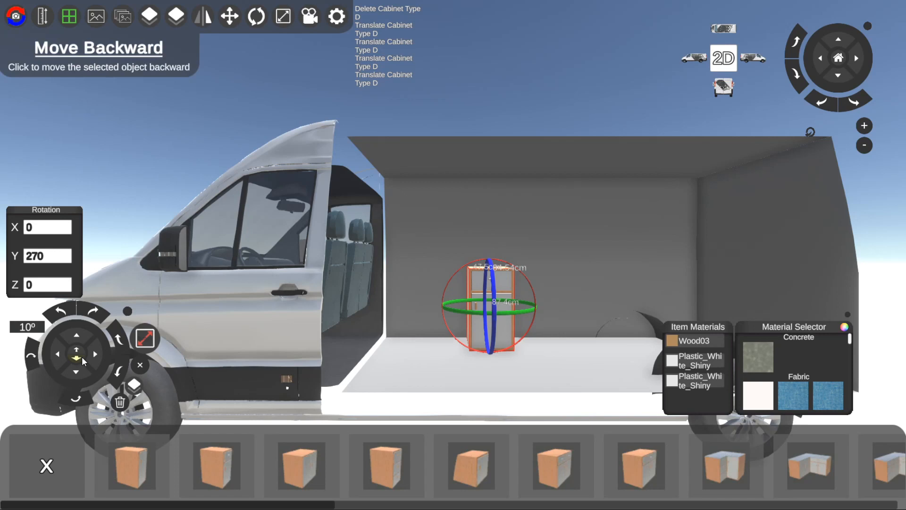
{"action": "mouse_move", "coordinate": [165, 259]}
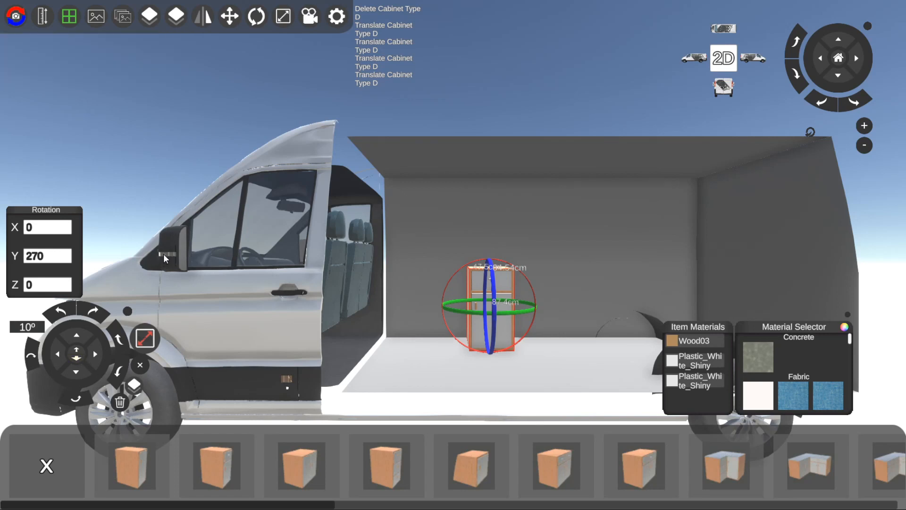
{"action": "mouse_move", "coordinate": [229, 16]}
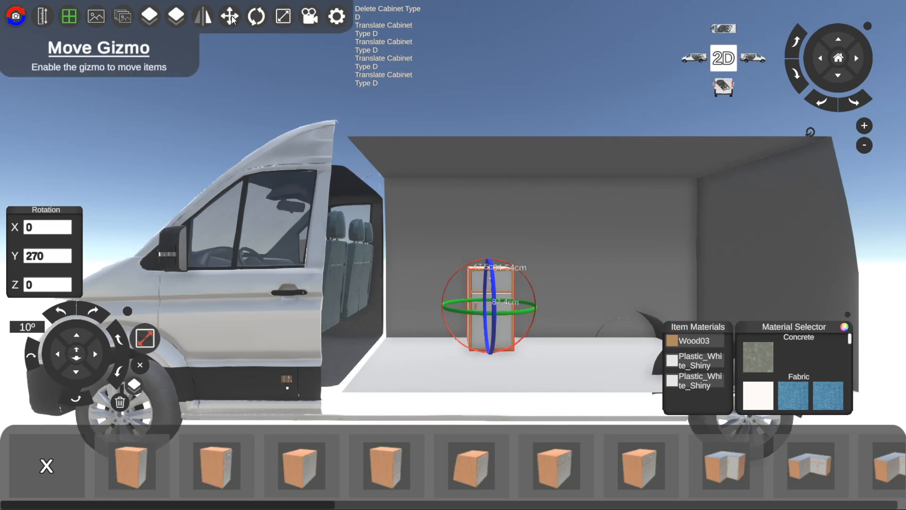
Try the move, rotate and scale handles, tilt the cabinet, then stand it upright at 270°.
{"action": "left_click", "coordinate": [229, 16]}
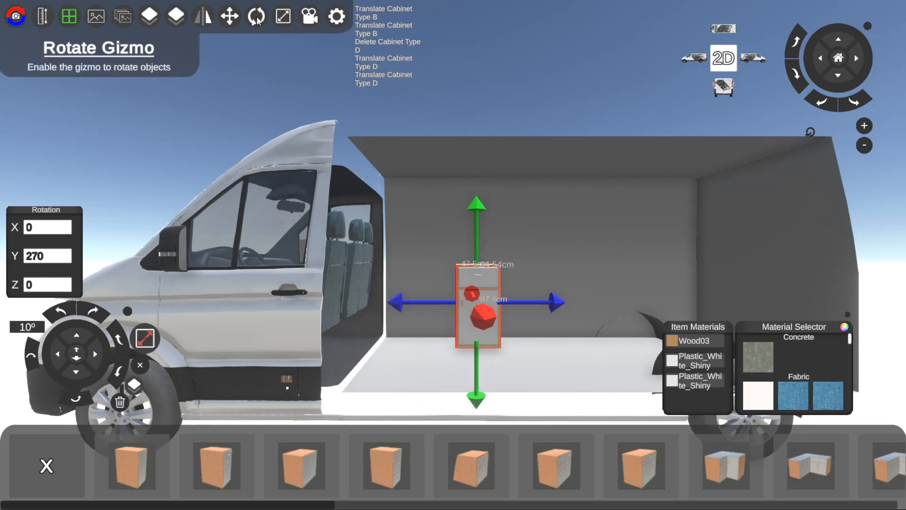
{"action": "left_click", "coordinate": [256, 15]}
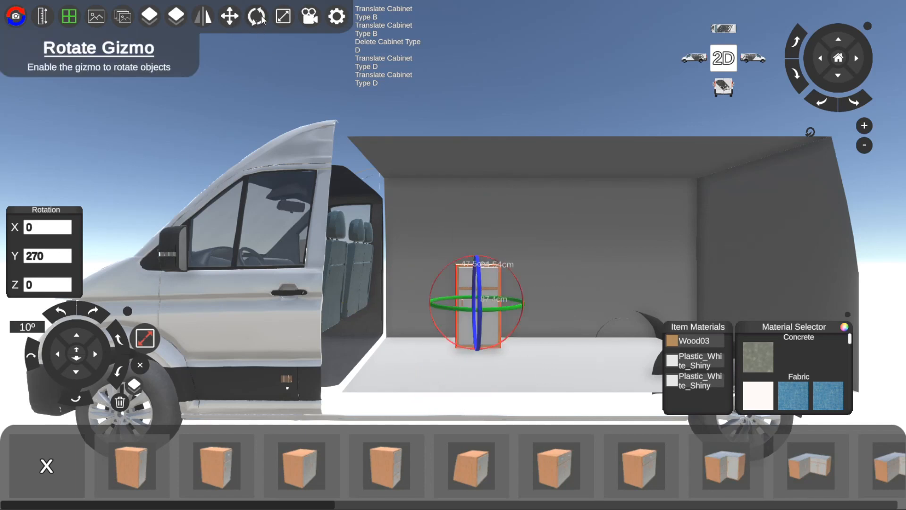
{"action": "left_click", "coordinate": [282, 16]}
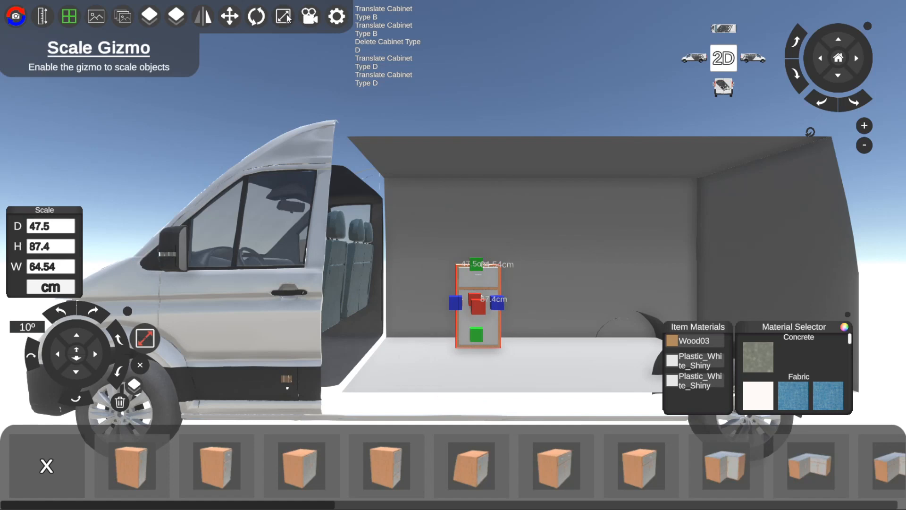
{"action": "mouse_move", "coordinate": [126, 263]}
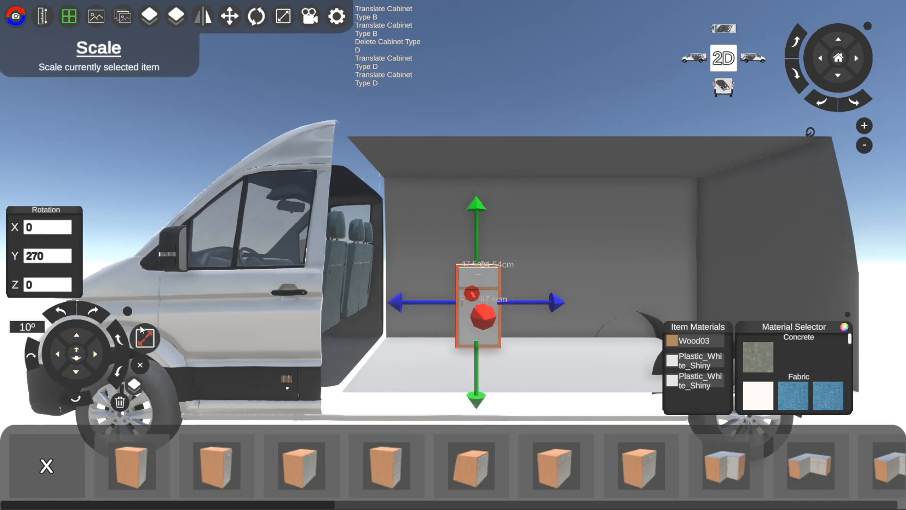
{"action": "mouse_move", "coordinate": [96, 354]}
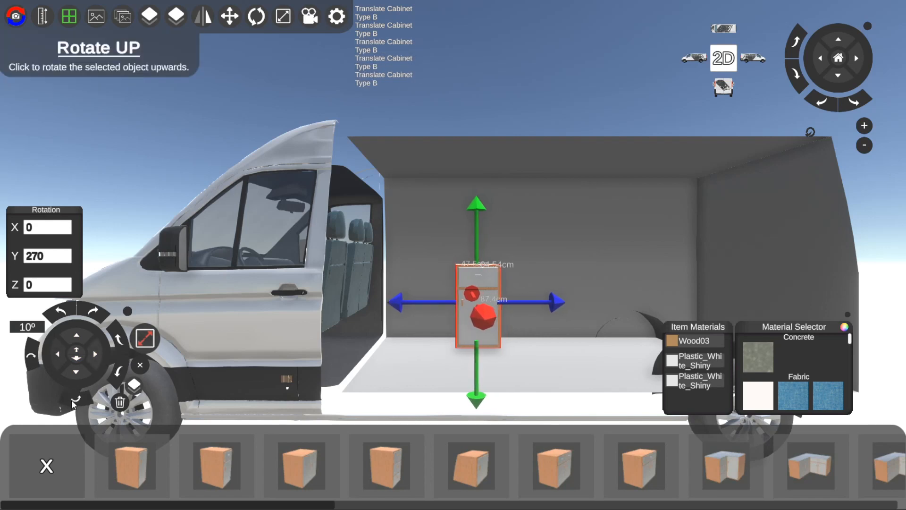
{"action": "left_click", "coordinate": [32, 358]}
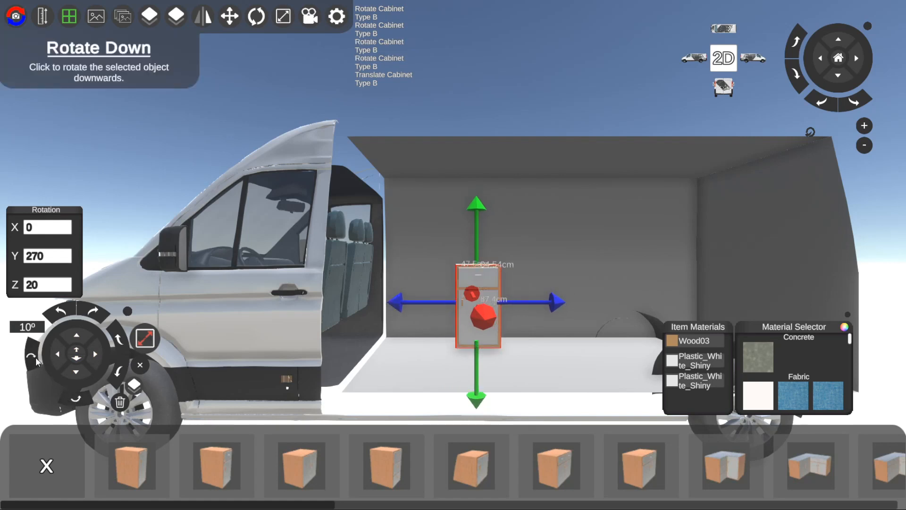
{"action": "left_click", "coordinate": [57, 311]}
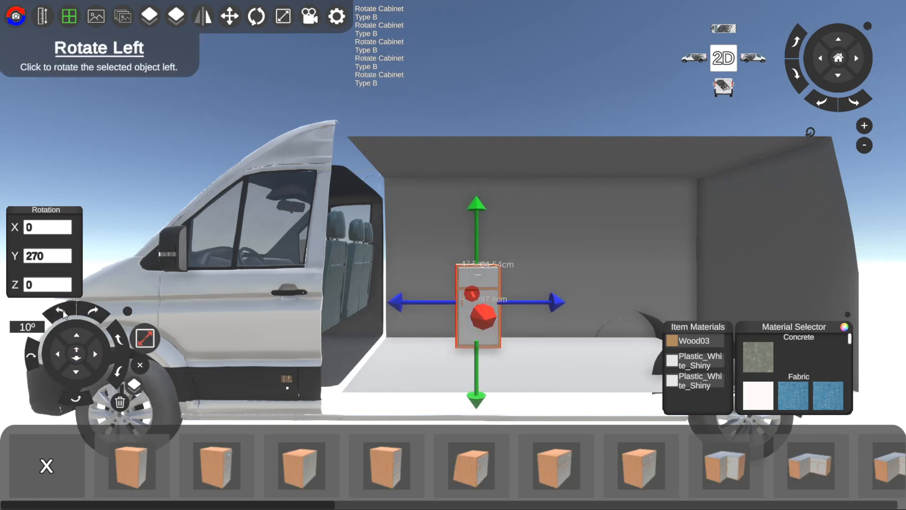
{"action": "mouse_move", "coordinate": [195, 293]}
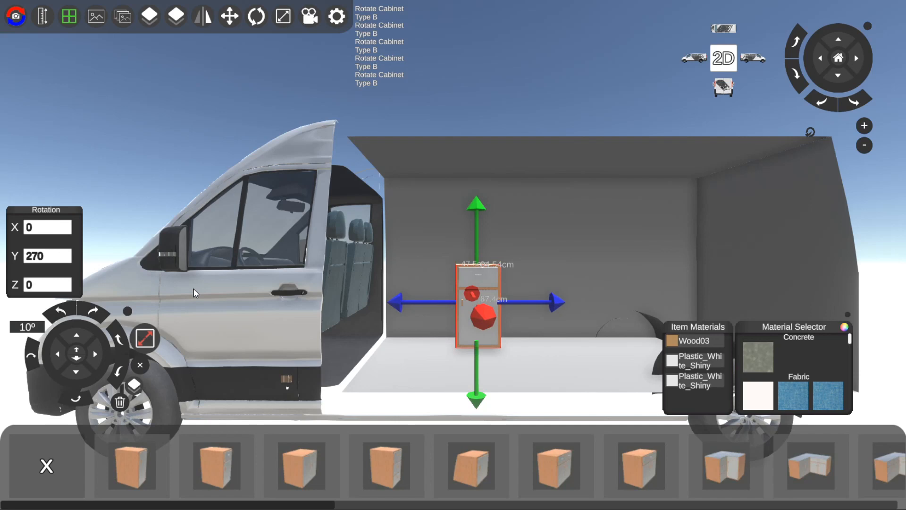
{"action": "mouse_move", "coordinate": [229, 16]}
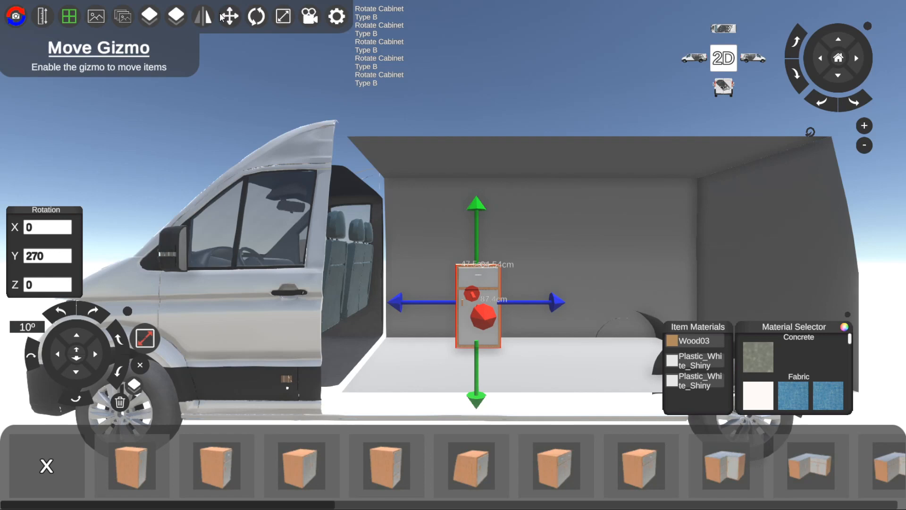
{"action": "mouse_move", "coordinate": [16, 225]}
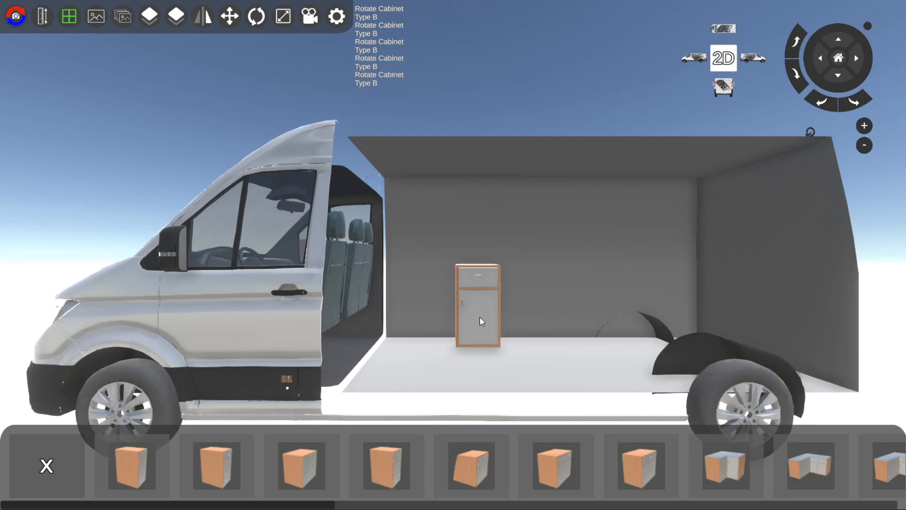
Reselect the cabinet and show its scale panel at 47.5 × 87.4 × 64.54 cm.
{"action": "left_click", "coordinate": [479, 304]}
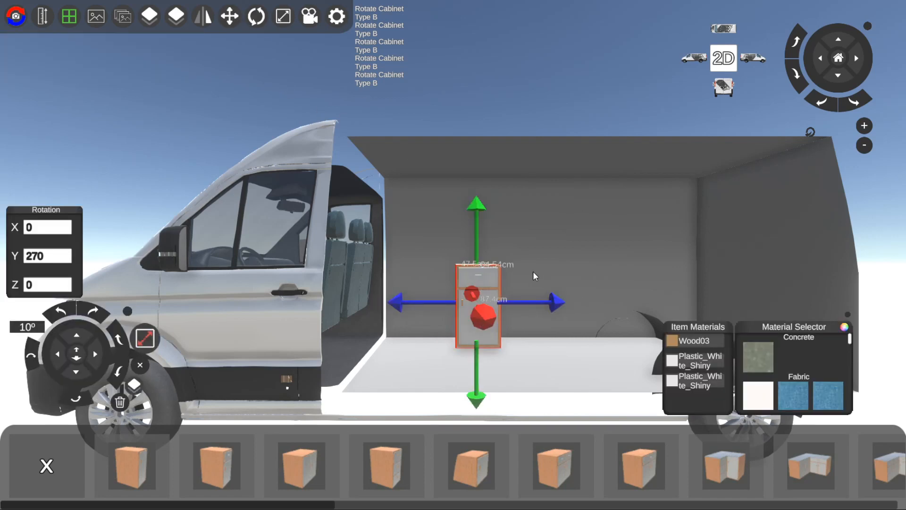
{"action": "left_click", "coordinate": [145, 339]}
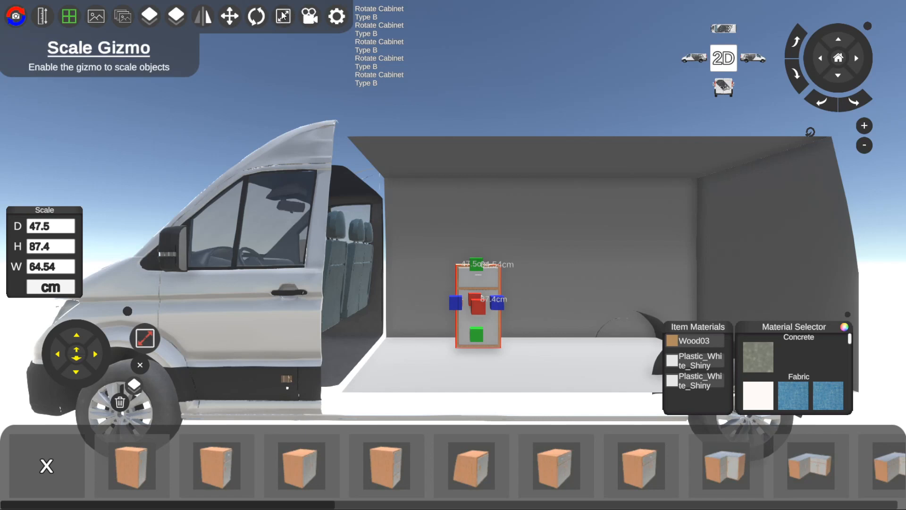
{"action": "mouse_move", "coordinate": [258, 207]}
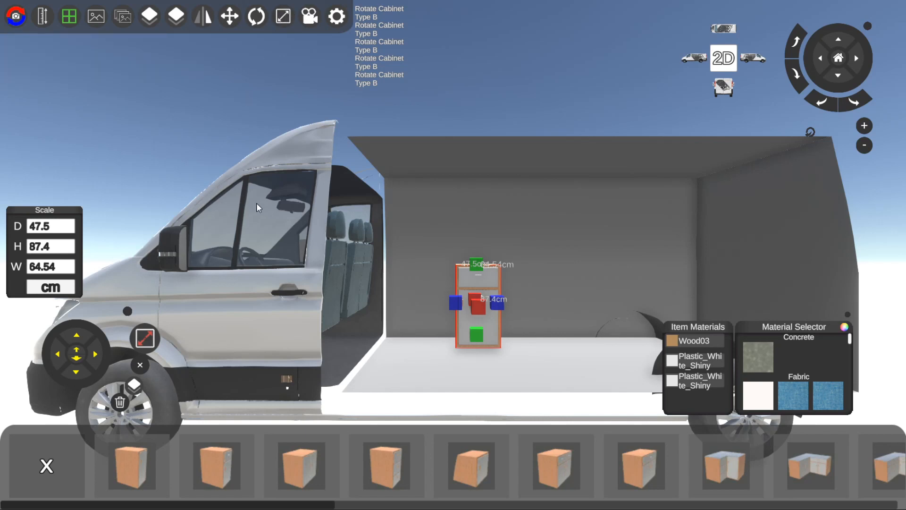
{"action": "mouse_move", "coordinate": [523, 305]}
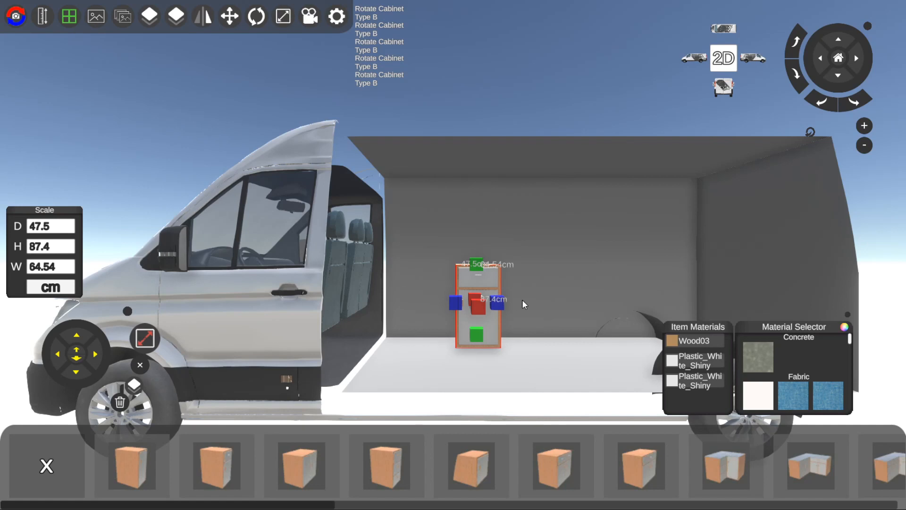
Switch units to inches and back to cm, then set the cabinet's height and width to 100 cm.
{"action": "left_click", "coordinate": [49, 287]}
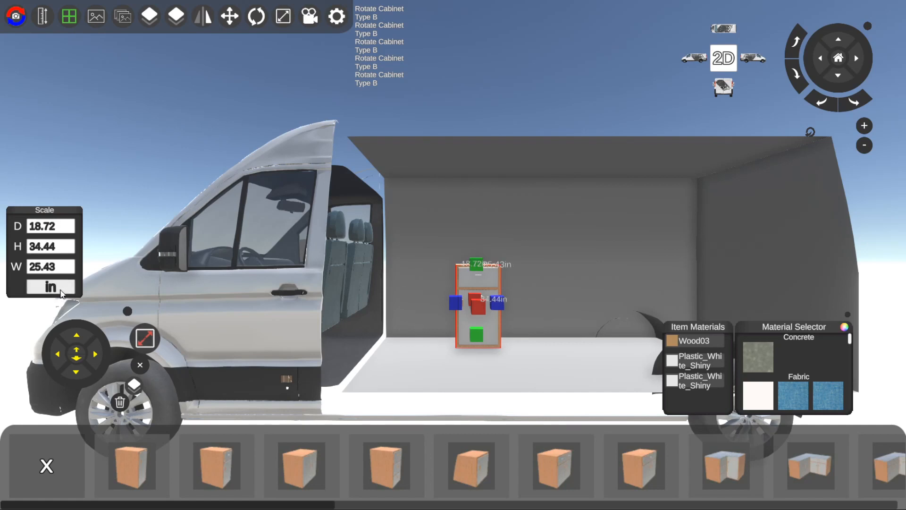
{"action": "mouse_move", "coordinate": [865, 126]}
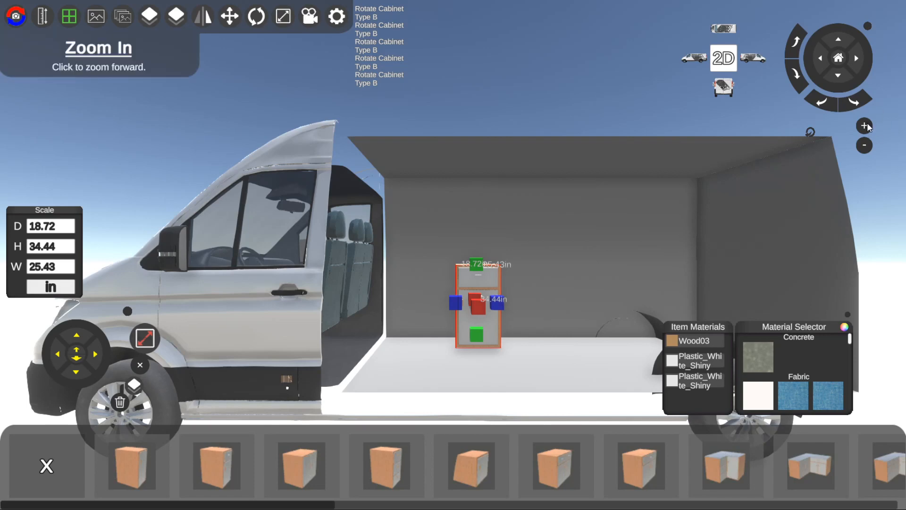
{"action": "left_click", "coordinate": [864, 124]}
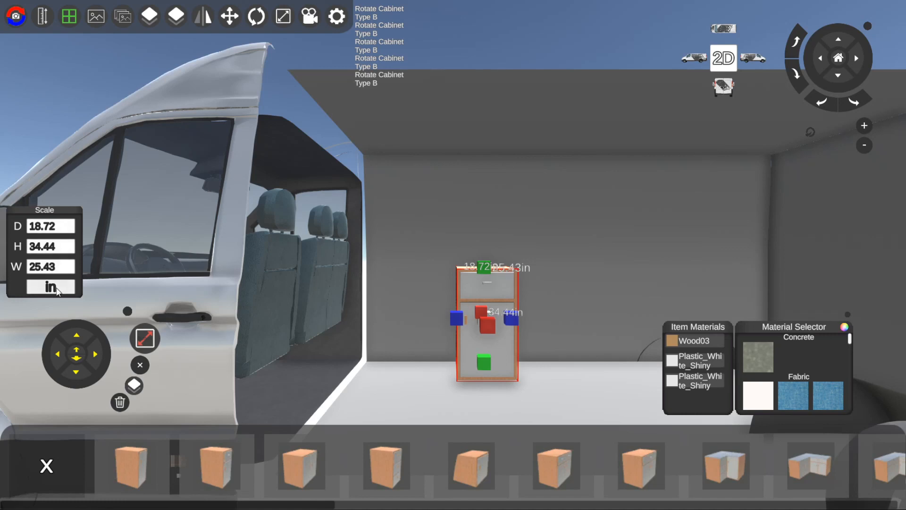
{"action": "left_click", "coordinate": [51, 287]}
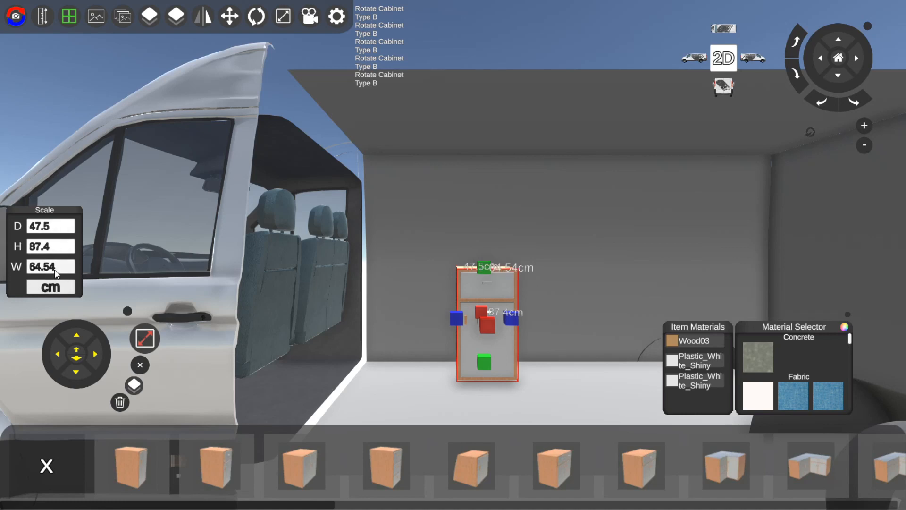
{"action": "triple_click", "coordinate": [49, 246]}
{"action": "type", "text": "100"}
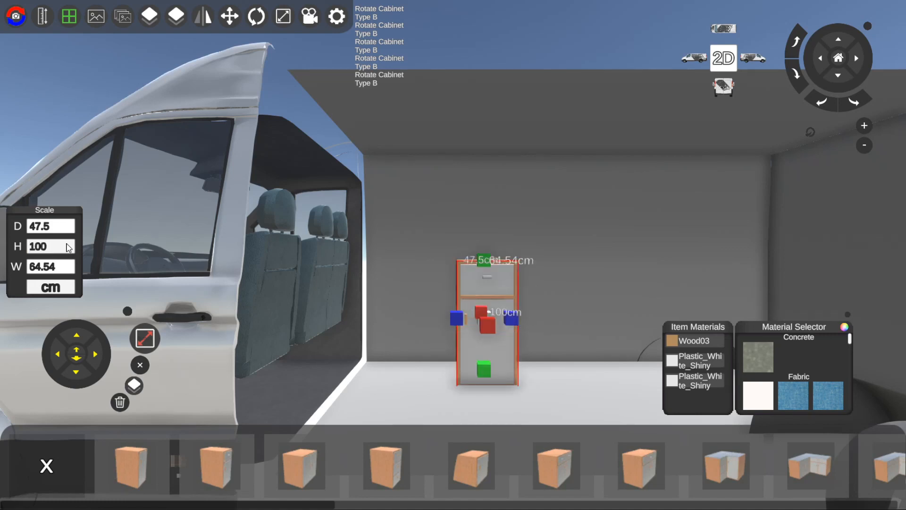
{"action": "left_click", "coordinate": [49, 246]}
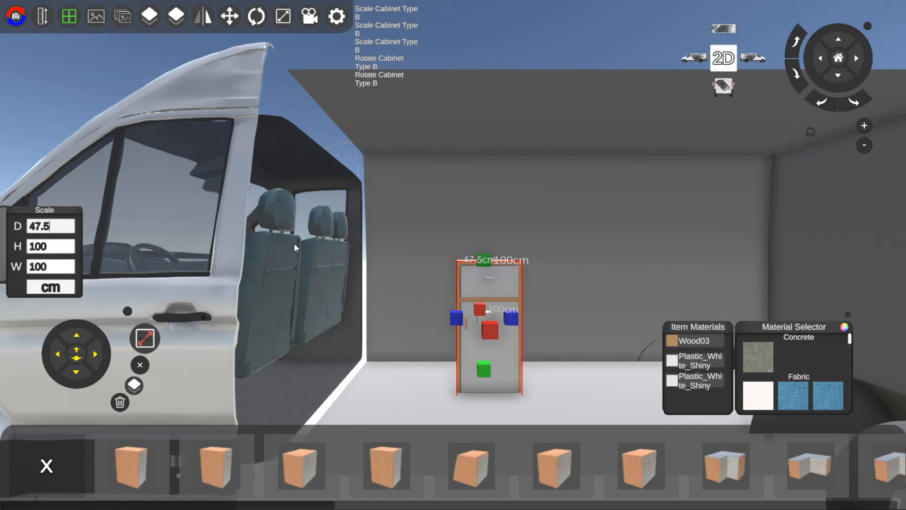
Deselect the cabinet and switch between side view, 3D and back to 2D.
{"action": "left_click", "coordinate": [651, 246]}
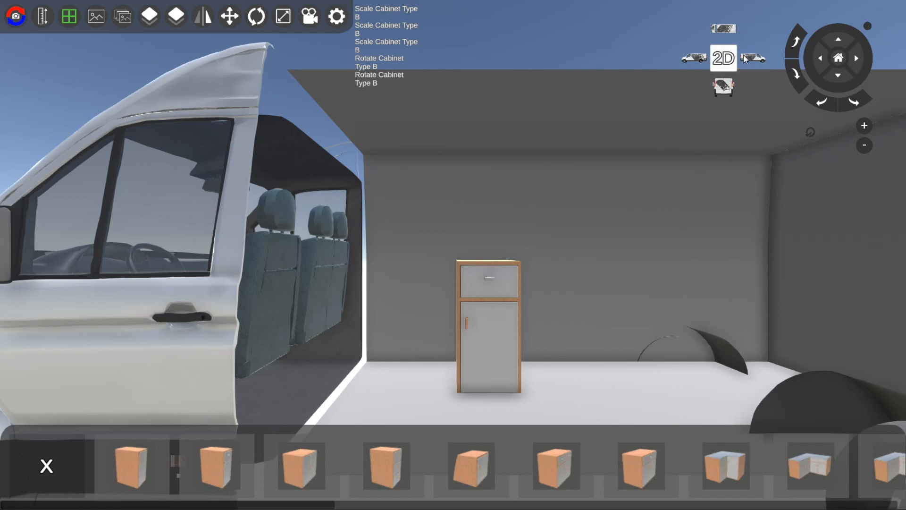
{"action": "mouse_move", "coordinate": [767, 70]}
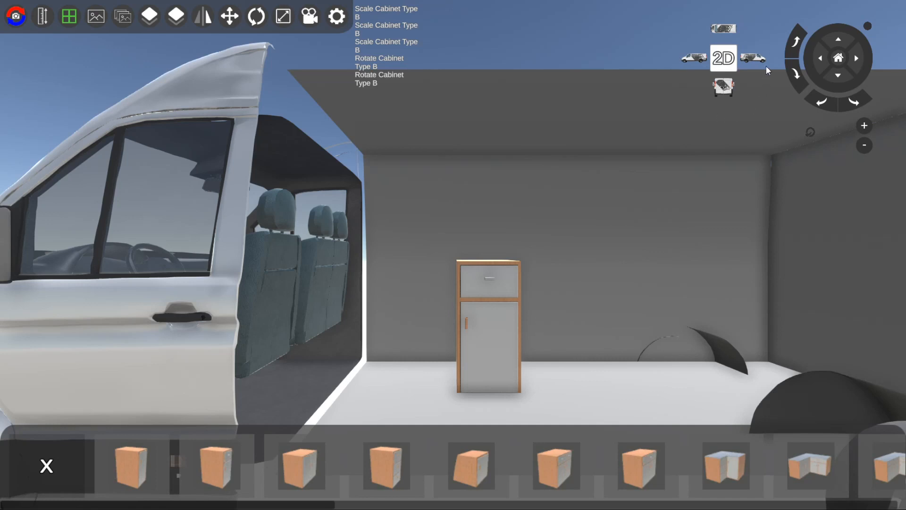
{"action": "mouse_move", "coordinate": [731, 33]}
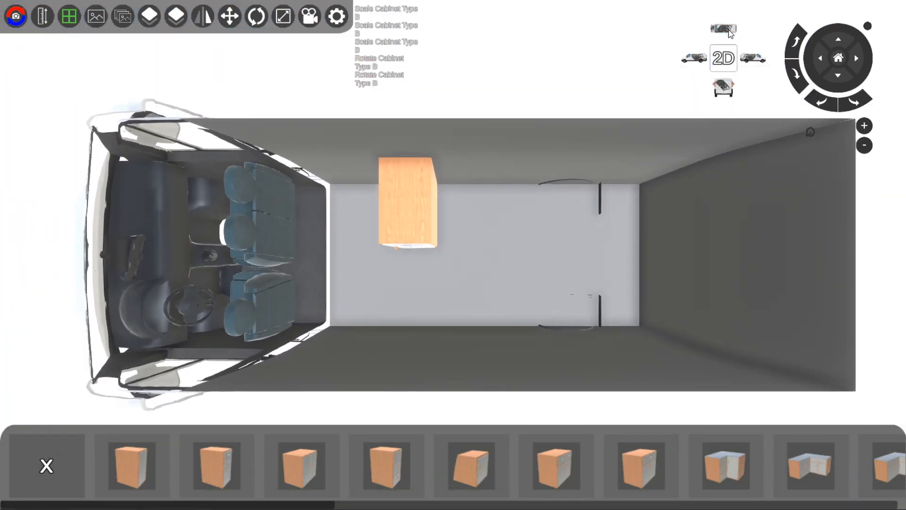
{"action": "left_click", "coordinate": [754, 57]}
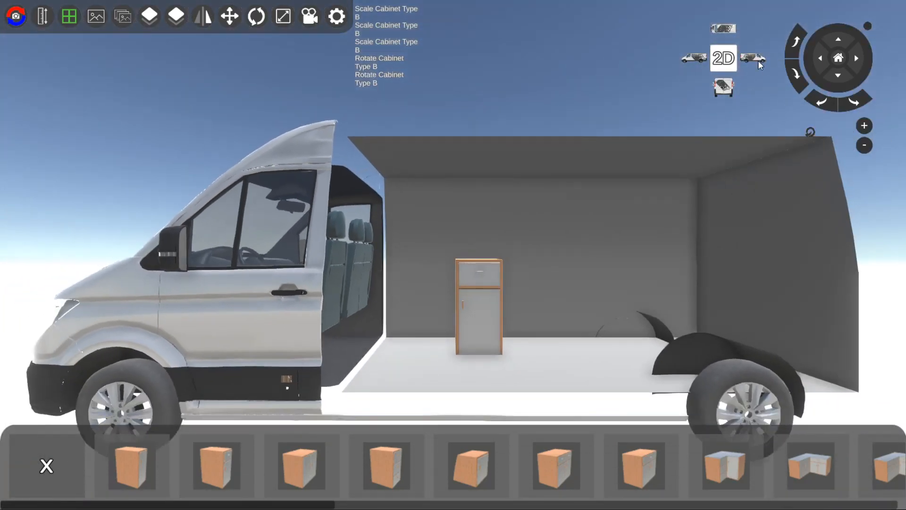
{"action": "left_click", "coordinate": [722, 88]}
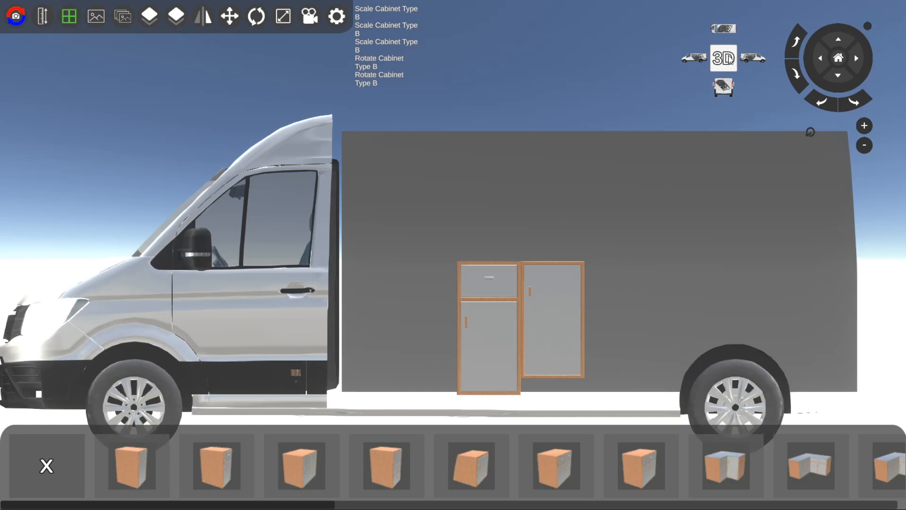
{"action": "left_click", "coordinate": [723, 57]}
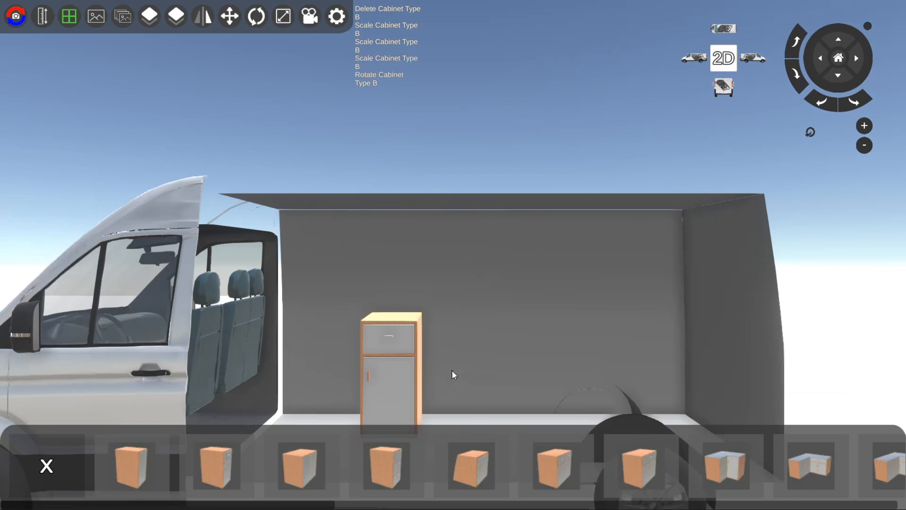
{"action": "mouse_move", "coordinate": [888, 59]}
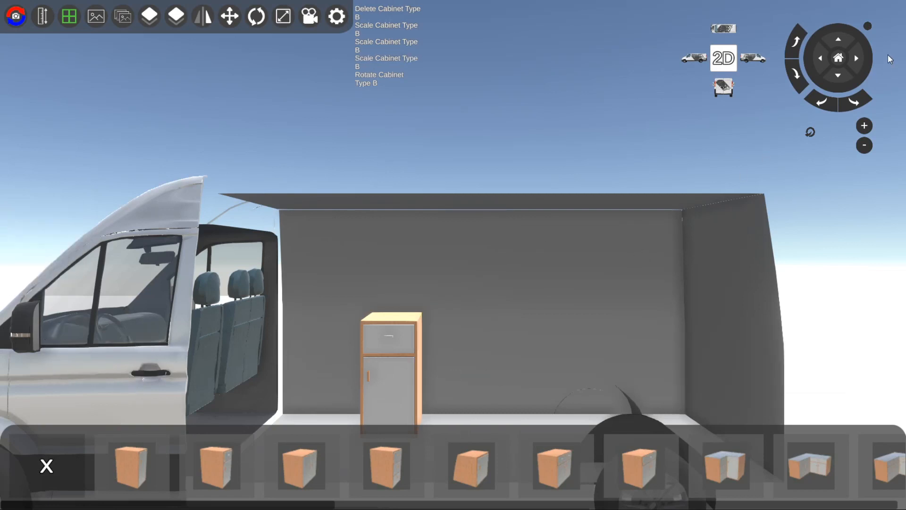
{"action": "mouse_move", "coordinate": [883, 36]}
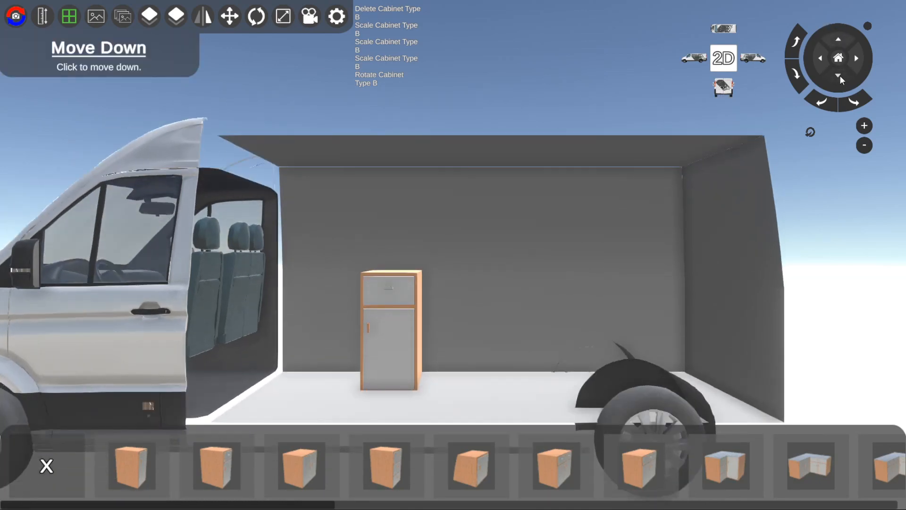
Reset the camera by shifting it down, zooming out twice and locking it.
{"action": "left_click", "coordinate": [838, 75]}
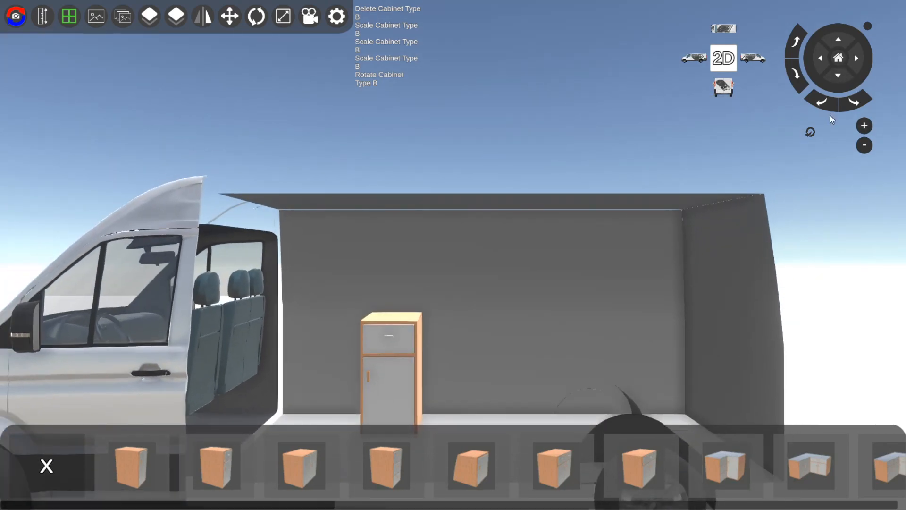
{"action": "left_click", "coordinate": [854, 102]}
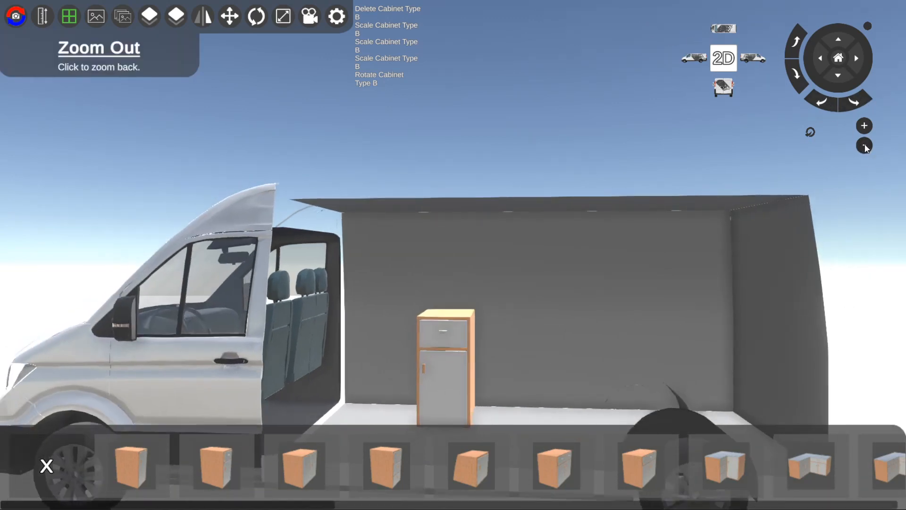
{"action": "left_click", "coordinate": [865, 145]}
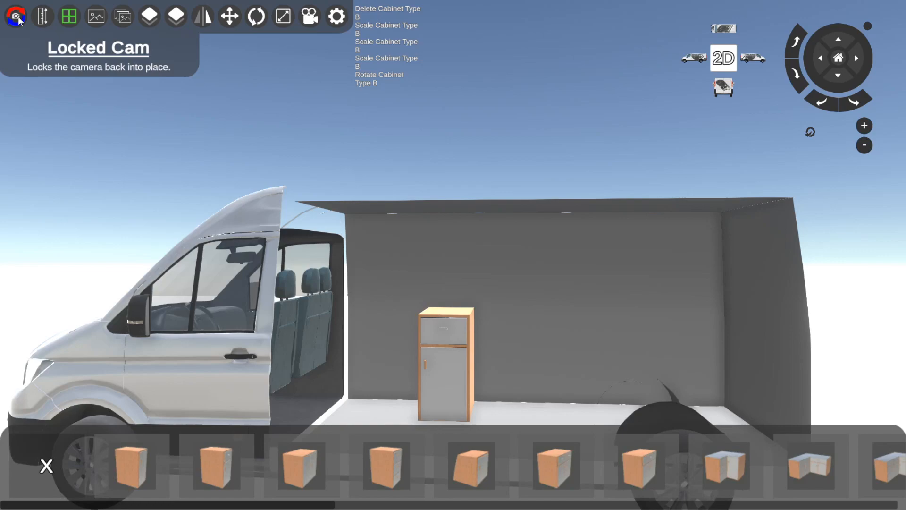
{"action": "left_click", "coordinate": [15, 16]}
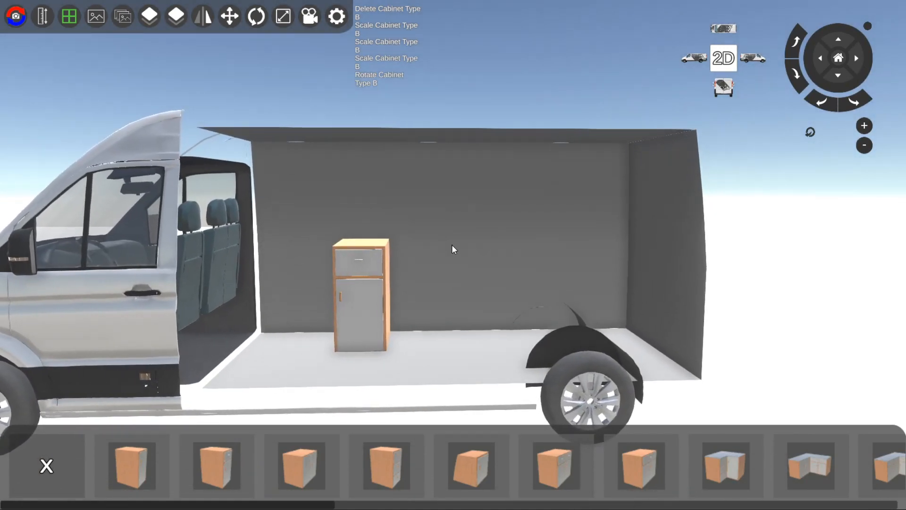
{"action": "mouse_move", "coordinate": [413, 212]}
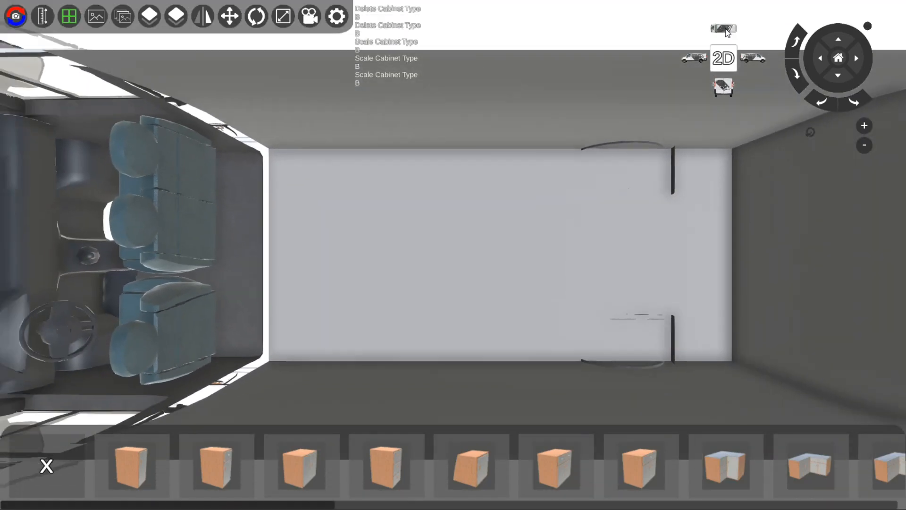
Toggle the camera views to check the granite corner cabinet behind the driver's seat.
{"action": "left_click", "coordinate": [722, 58]}
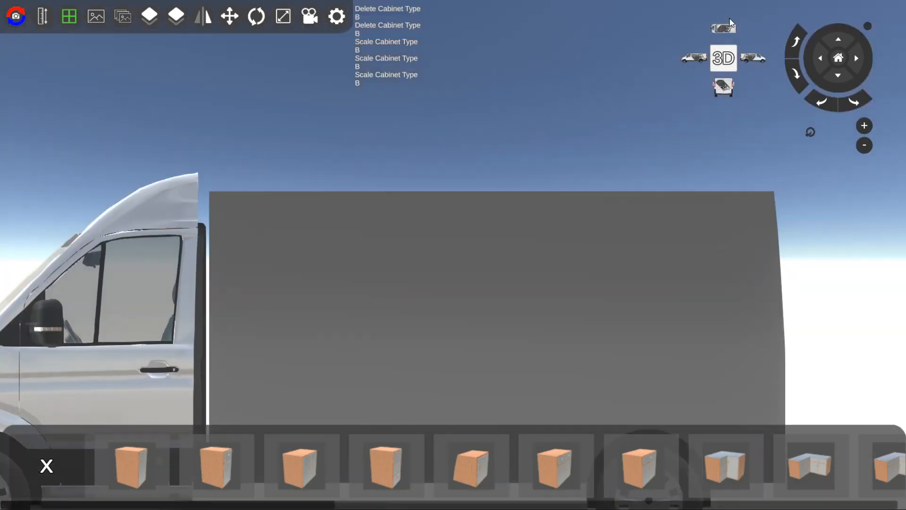
{"action": "left_click", "coordinate": [723, 24]}
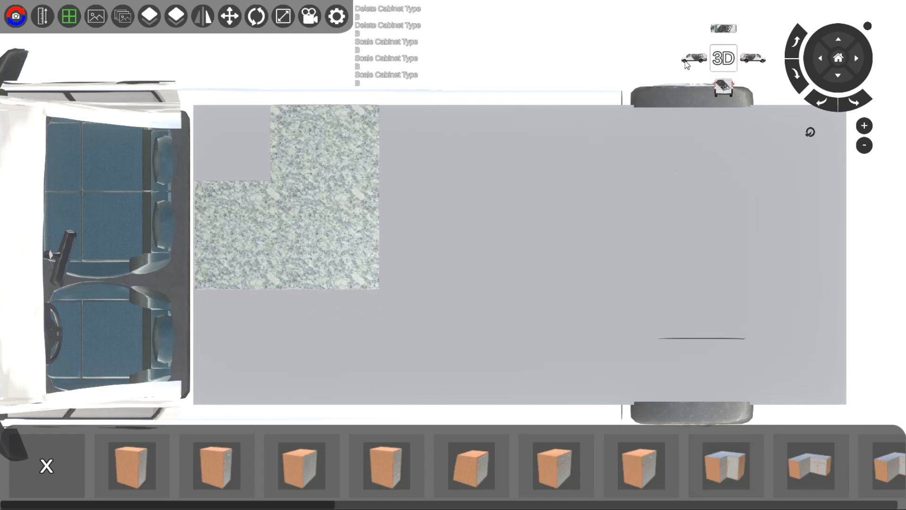
In 3D view, select the corner cabinet and set its Y rotation to 180°.
{"action": "left_click", "coordinate": [722, 58]}
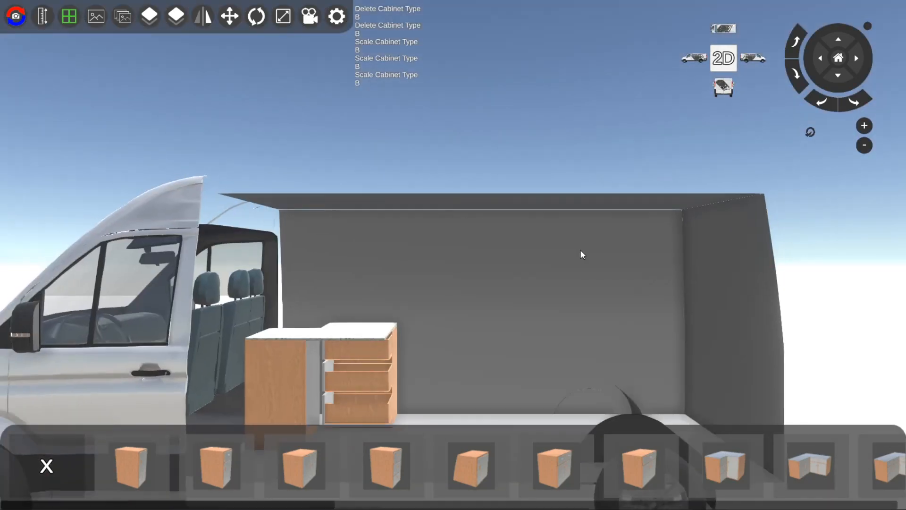
{"action": "left_click", "coordinate": [321, 370]}
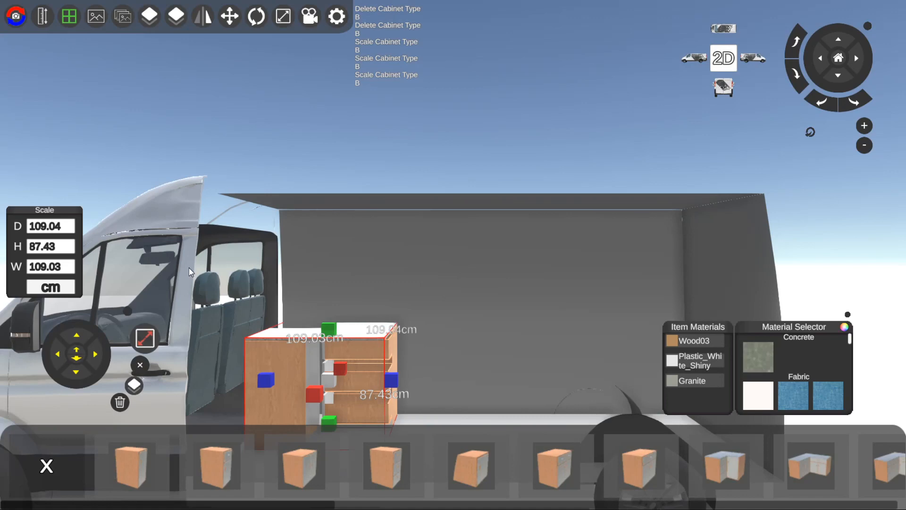
{"action": "mouse_move", "coordinate": [256, 16]}
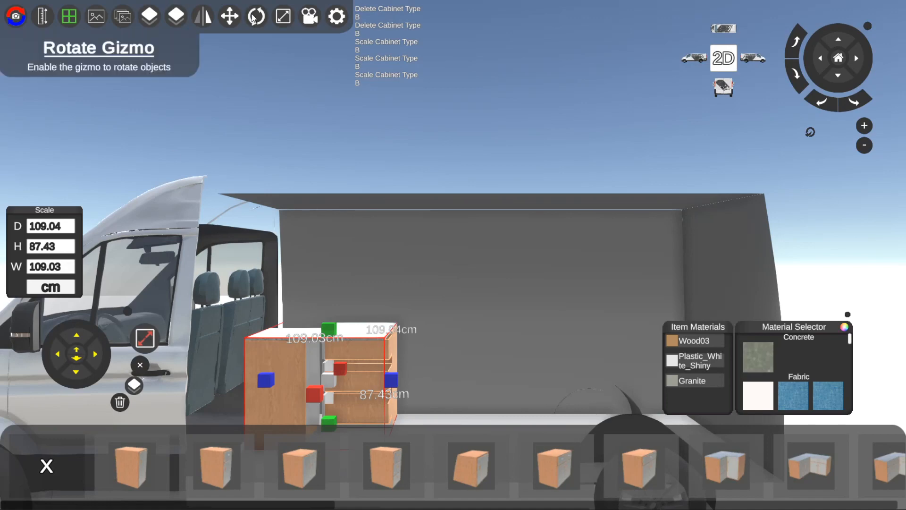
{"action": "left_click", "coordinate": [256, 16]}
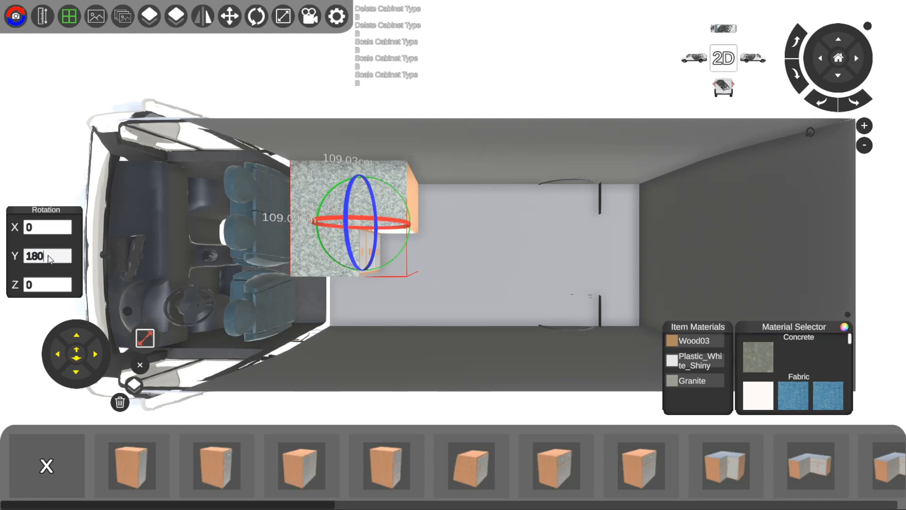
{"action": "mouse_move", "coordinate": [34, 213]}
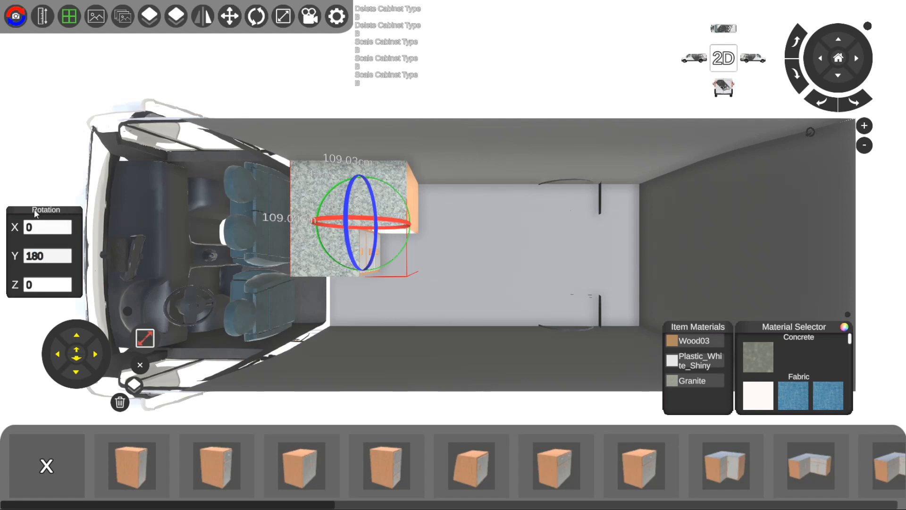
{"action": "mouse_move", "coordinate": [111, 265]}
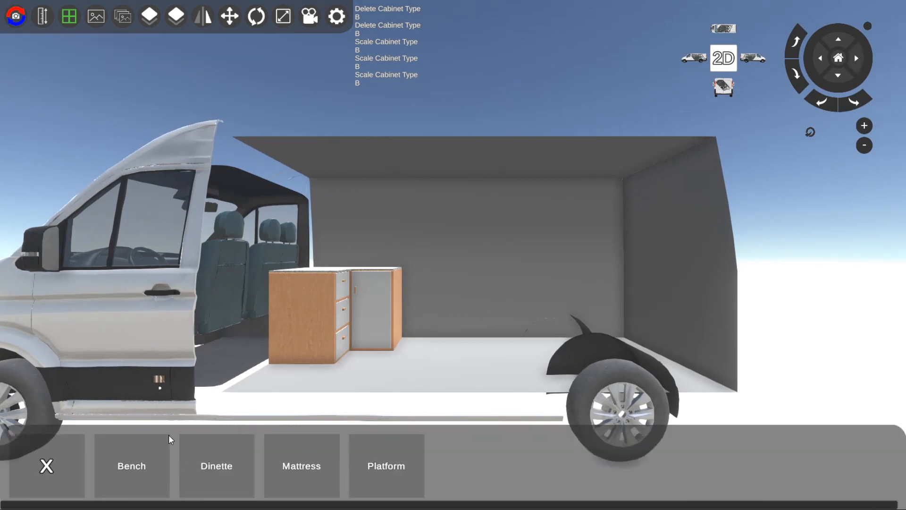
{"action": "mouse_move", "coordinate": [386, 473]}
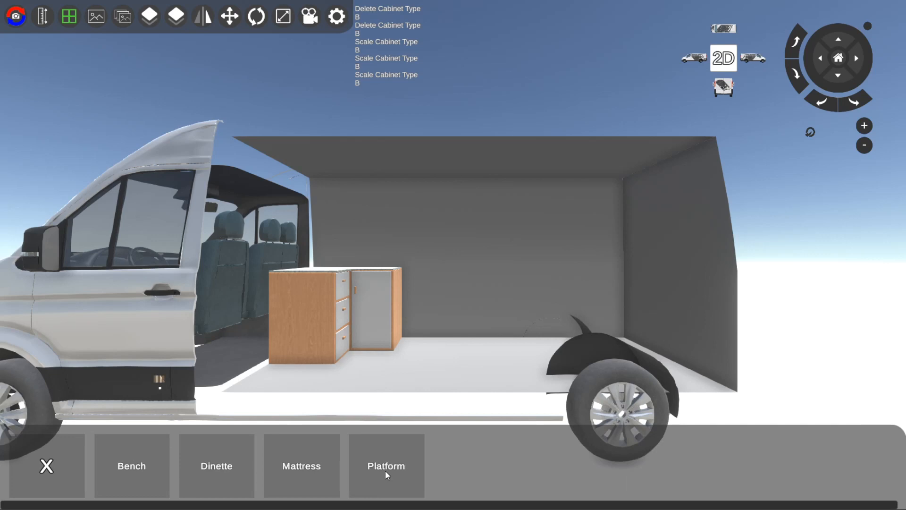
Add the Pullout Couch from the Platform bed category across the rear of the van.
{"action": "left_click", "coordinate": [385, 466]}
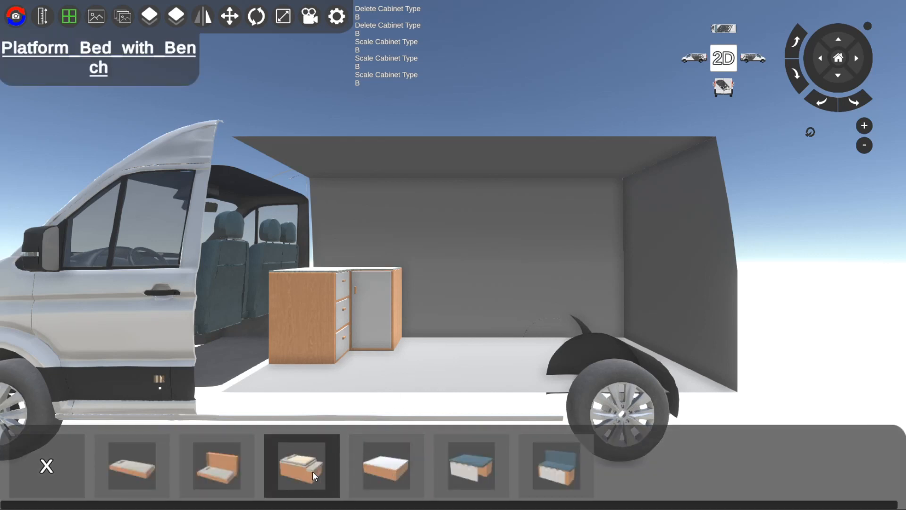
{"action": "left_click", "coordinate": [471, 465]}
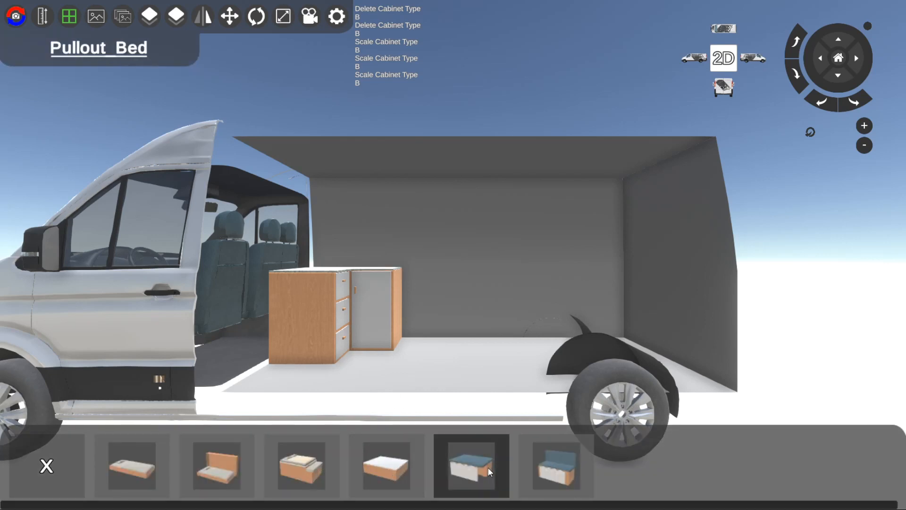
{"action": "left_click", "coordinate": [554, 465]}
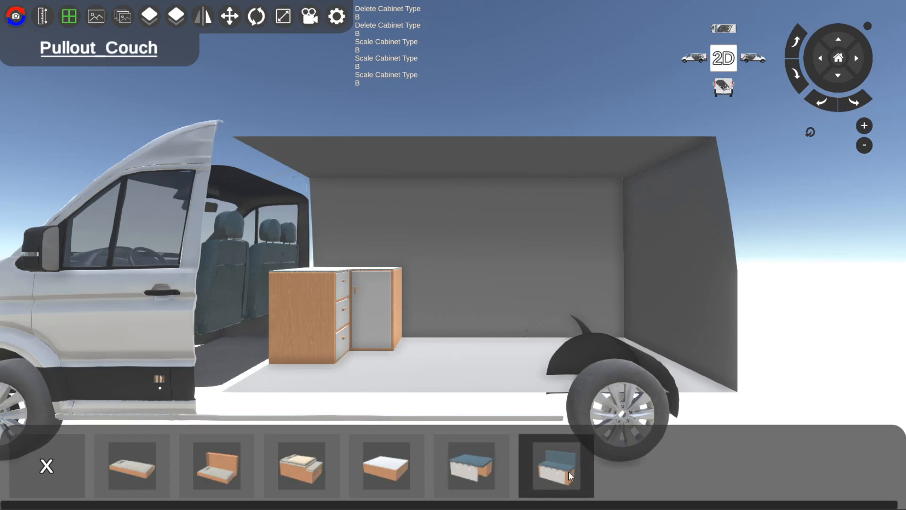
{"action": "left_click", "coordinate": [554, 465]}
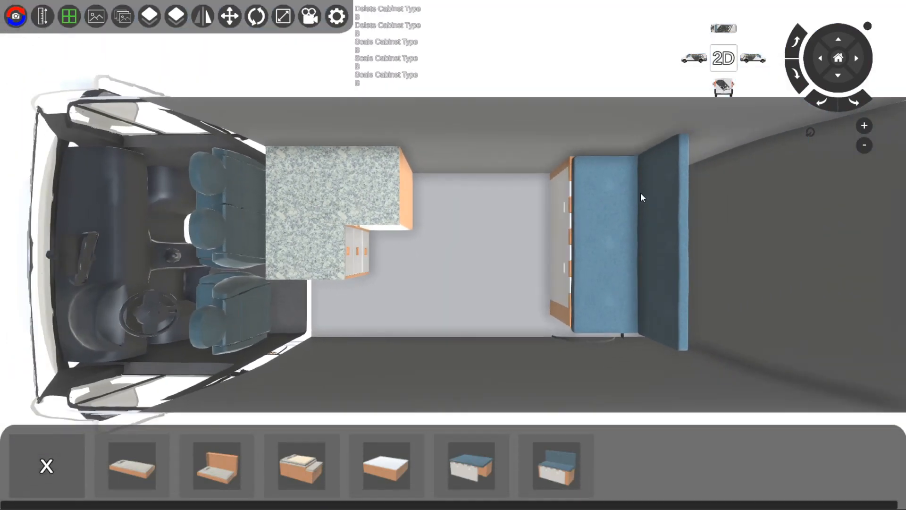
In the top-down plan view, set the pullout couch's rotation angle to 180°.
{"action": "left_click", "coordinate": [722, 57]}
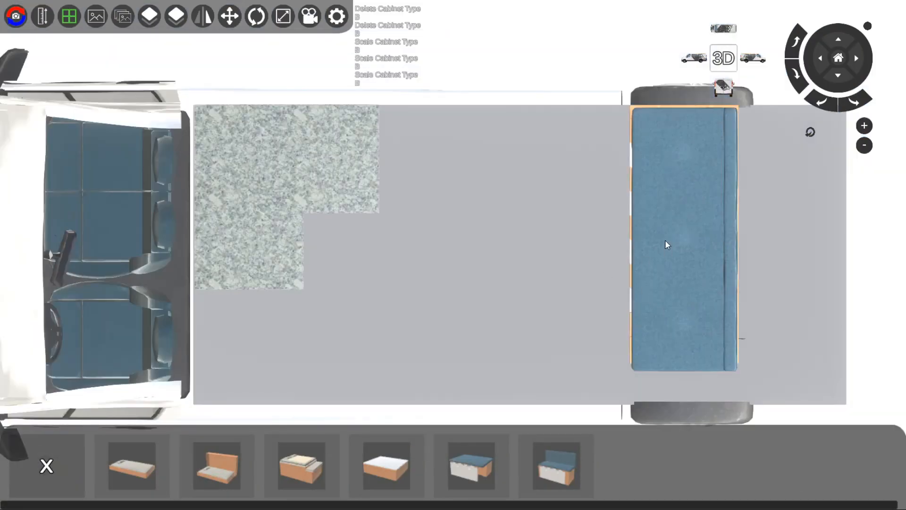
{"action": "left_click", "coordinate": [685, 240]}
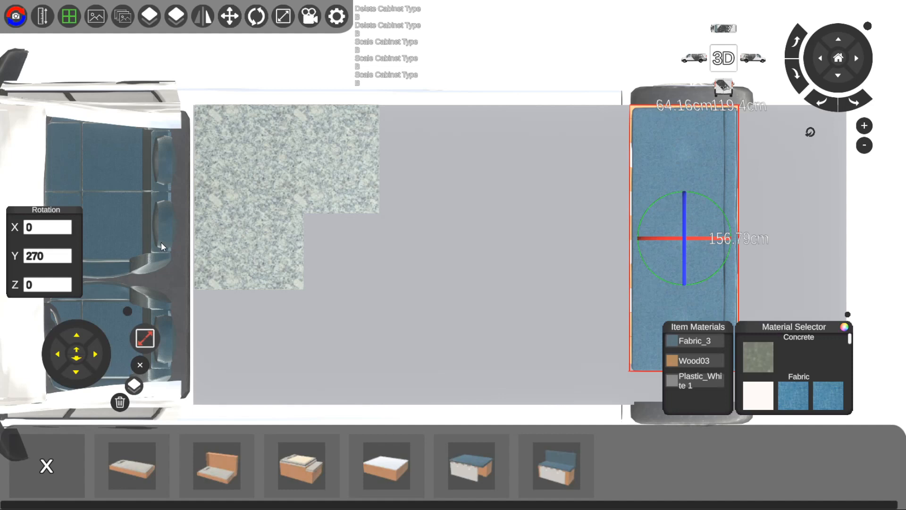
{"action": "triple_click", "coordinate": [46, 255]}
{"action": "type", "text": "183.75"}
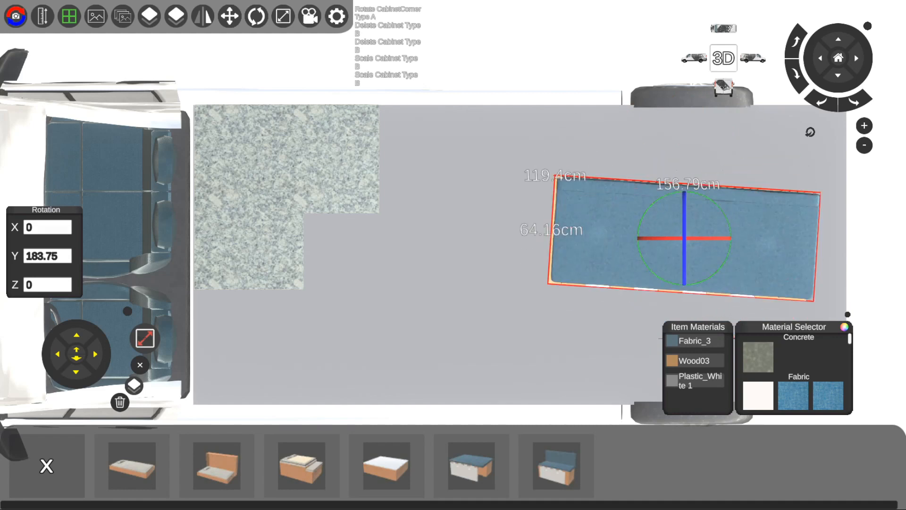
{"action": "triple_click", "coordinate": [47, 255]}
{"action": "type", "text": "180"}
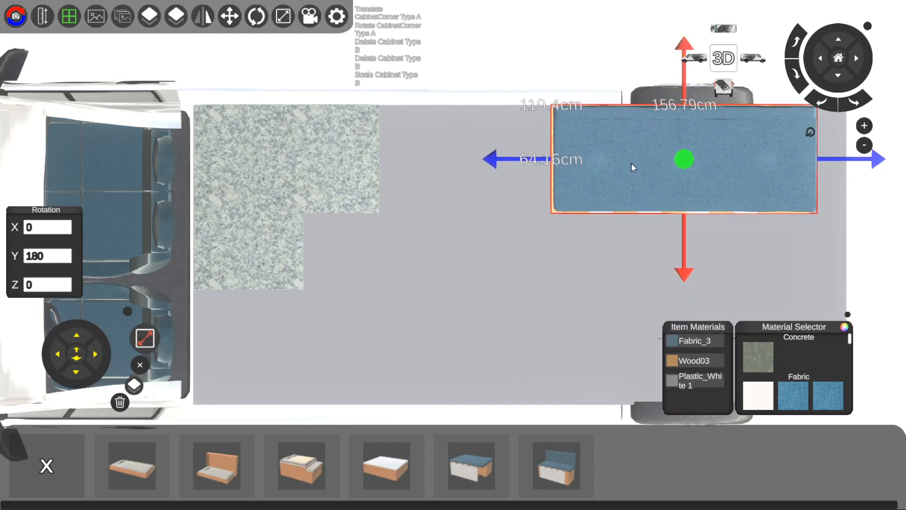
{"action": "mouse_move", "coordinate": [202, 16]}
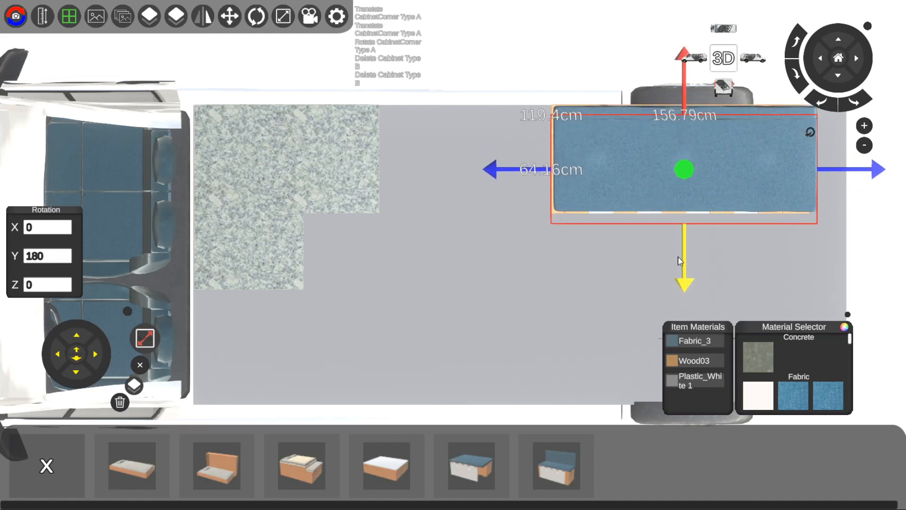
{"action": "mouse_move", "coordinate": [256, 15]}
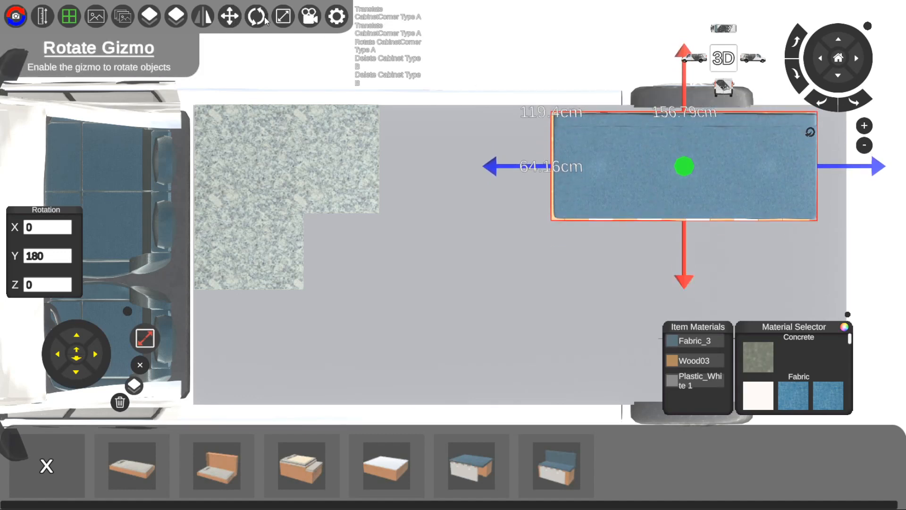
Resize the pullout couch to 180.52 cm wide, checking its dimensions in inches and centimetres.
{"action": "left_click", "coordinate": [256, 16]}
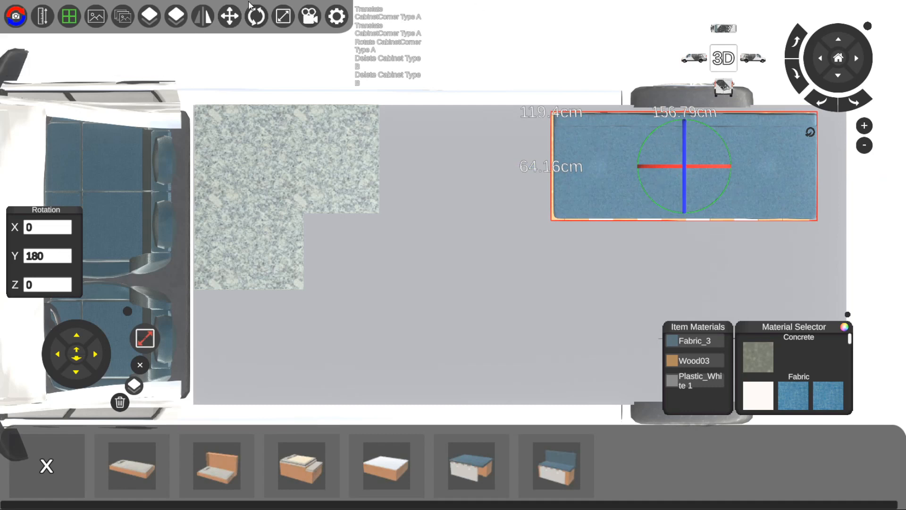
{"action": "left_click", "coordinate": [282, 16]}
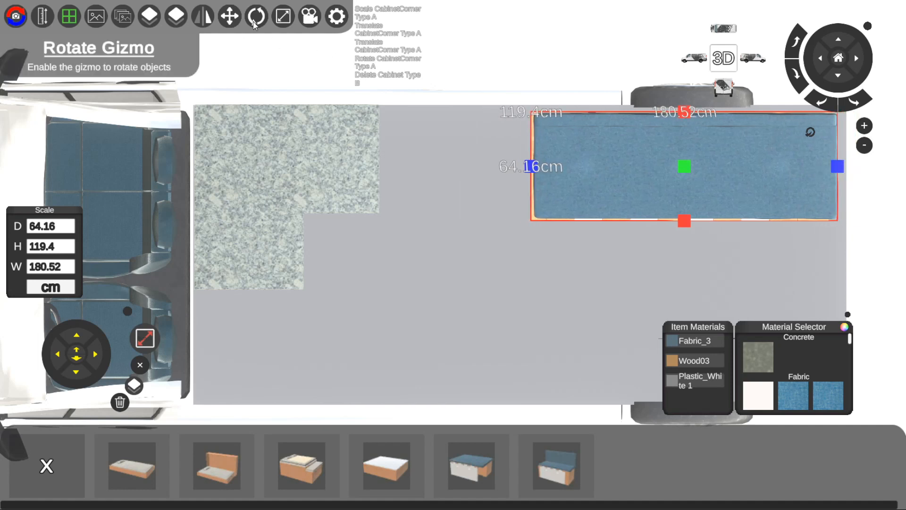
{"action": "left_click", "coordinate": [256, 16]}
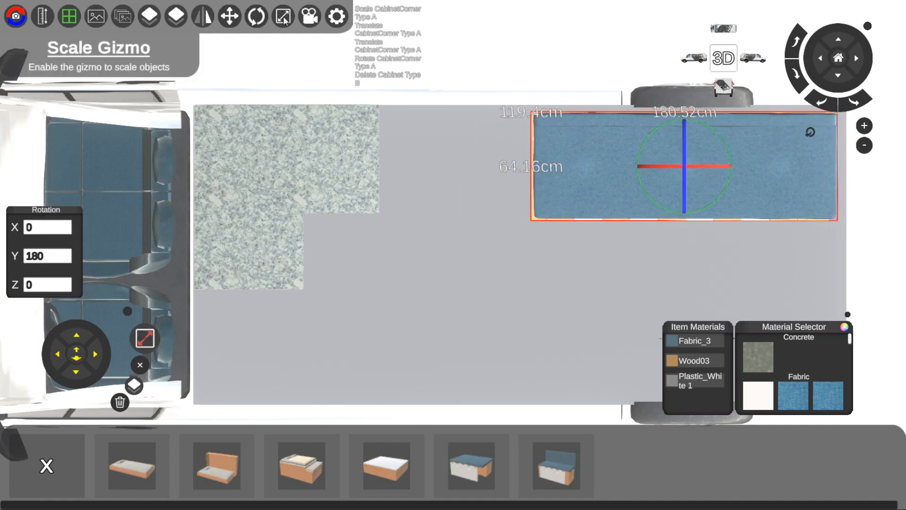
{"action": "left_click", "coordinate": [282, 15]}
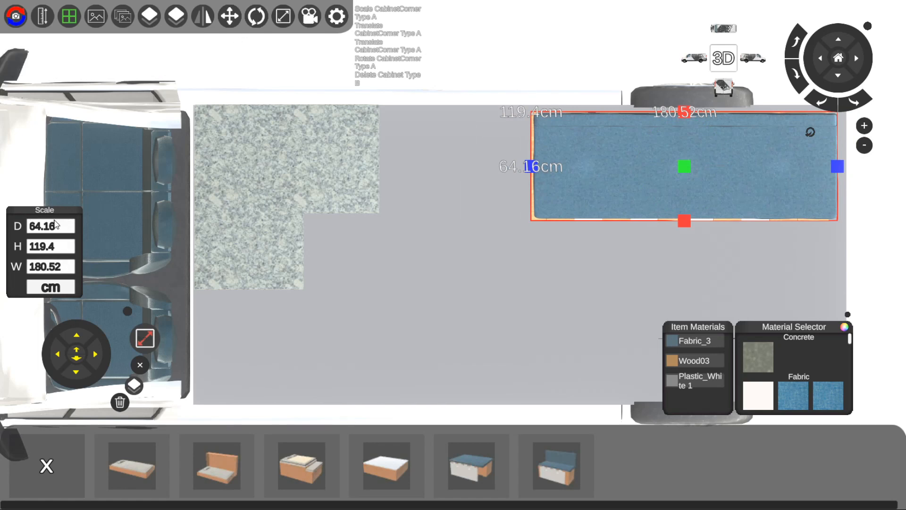
{"action": "left_click", "coordinate": [51, 288]}
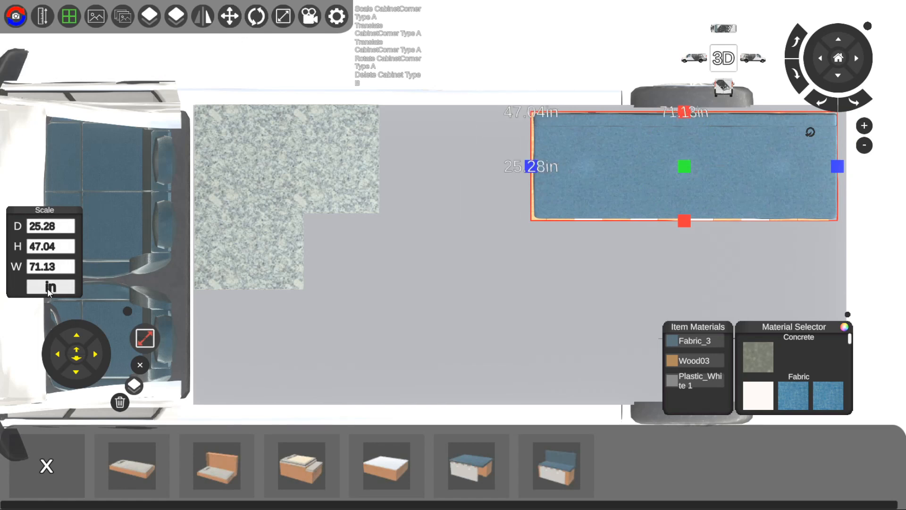
{"action": "left_click", "coordinate": [49, 287]}
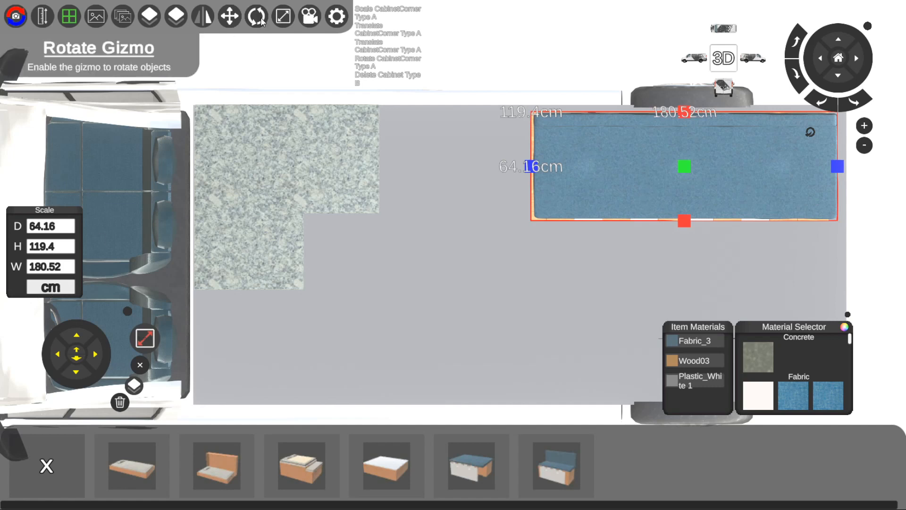
{"action": "left_click", "coordinate": [256, 16]}
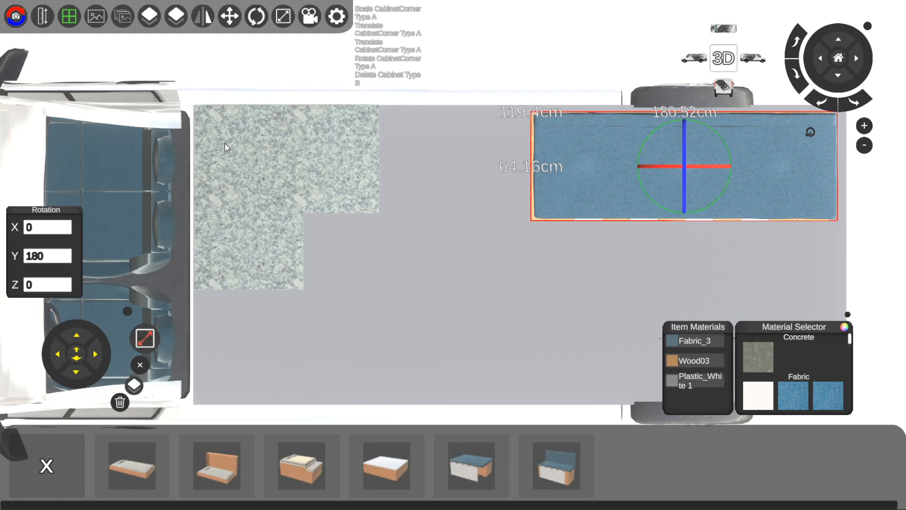
{"action": "left_click", "coordinate": [229, 15]}
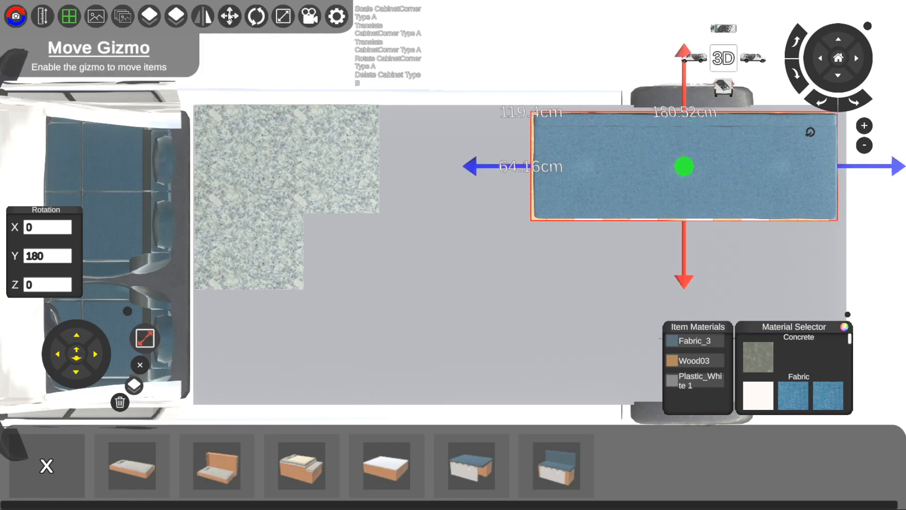
{"action": "mouse_move", "coordinate": [687, 54]}
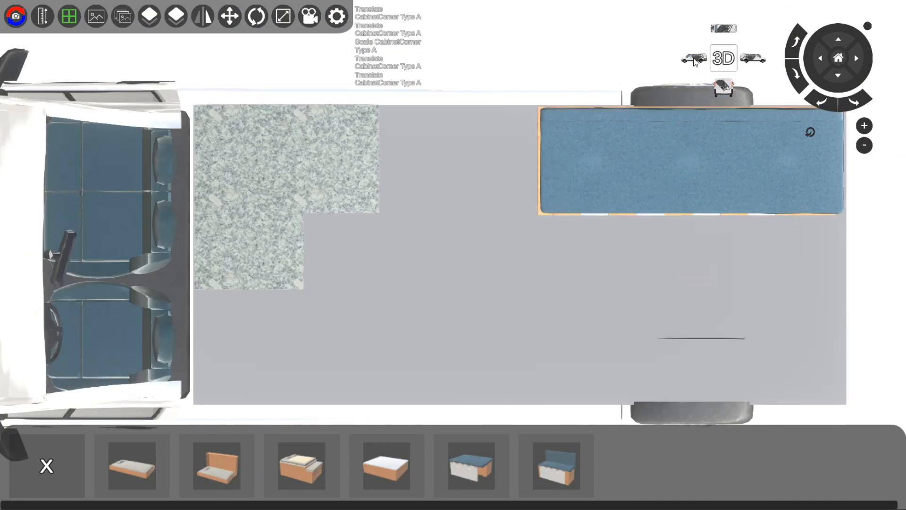
{"action": "left_click", "coordinate": [722, 58]}
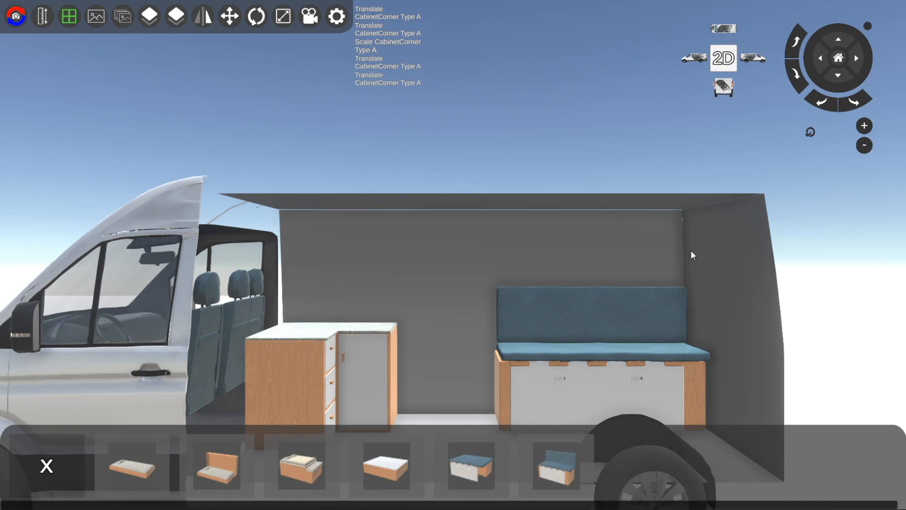
{"action": "mouse_move", "coordinate": [675, 280]}
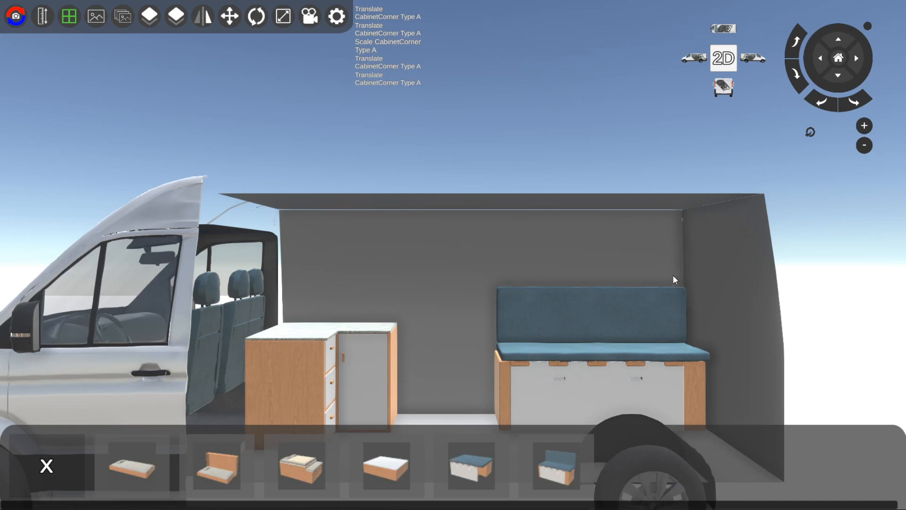
{"action": "mouse_move", "coordinate": [484, 276]}
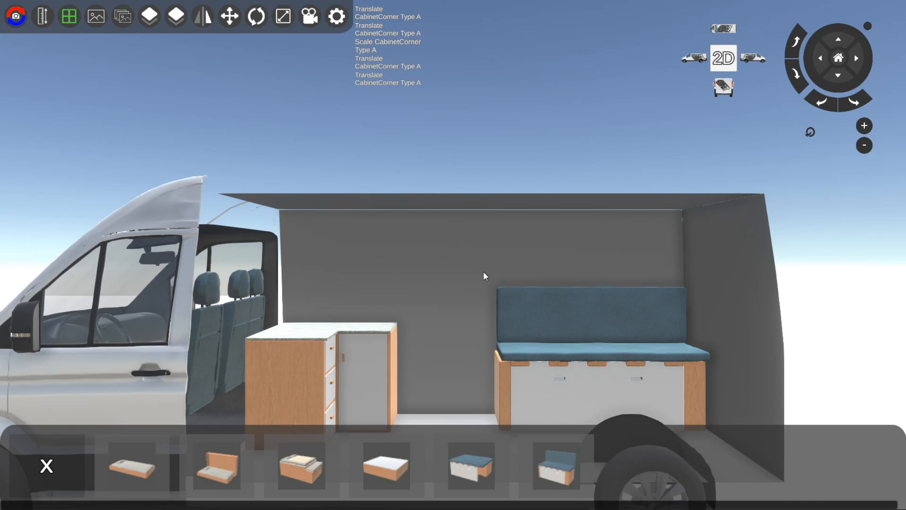
{"action": "mouse_move", "coordinate": [376, 358]}
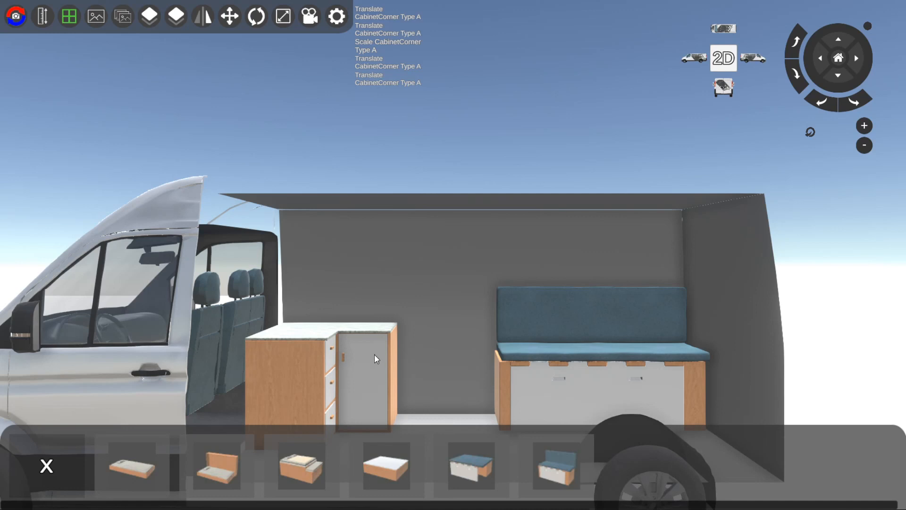
{"action": "mouse_move", "coordinate": [445, 374]}
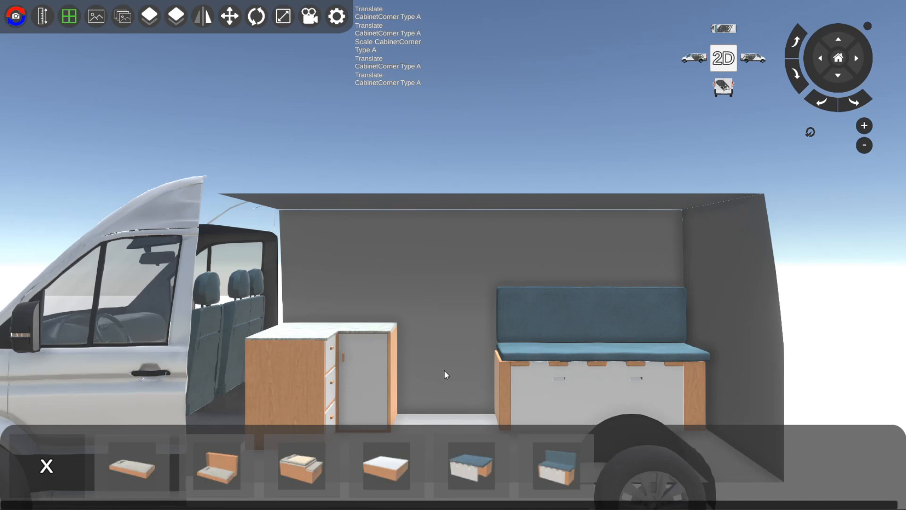
Place a black sink from the Kitchen sinks onto the corner cabinet's countertop.
{"action": "left_click", "coordinate": [45, 466]}
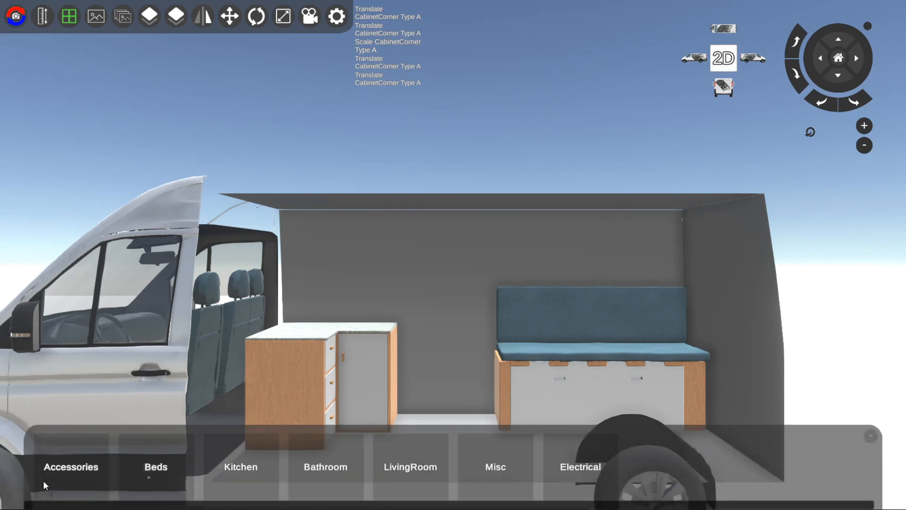
{"action": "left_click", "coordinate": [239, 466]}
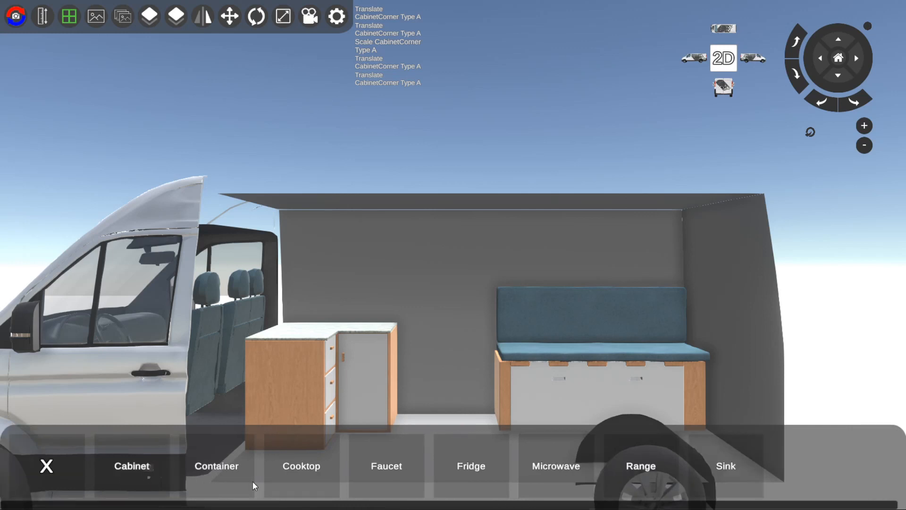
{"action": "mouse_move", "coordinate": [389, 477]}
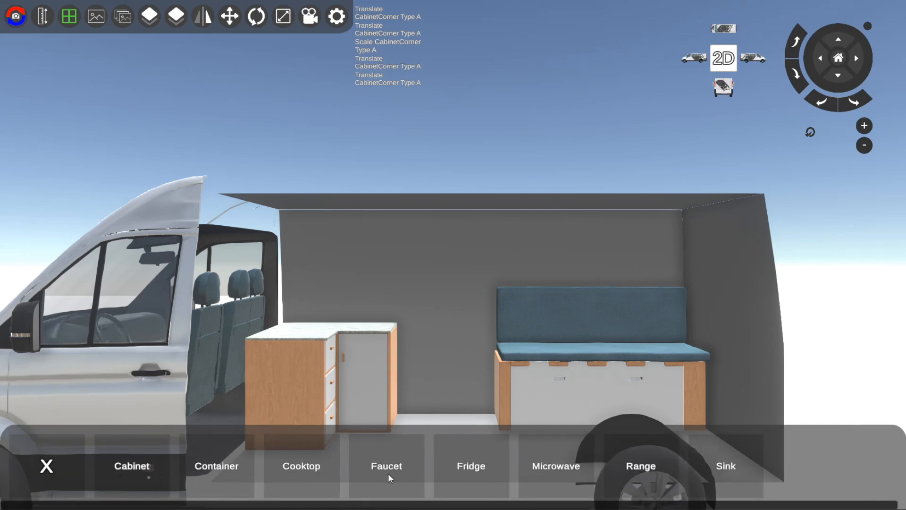
{"action": "left_click", "coordinate": [216, 466]}
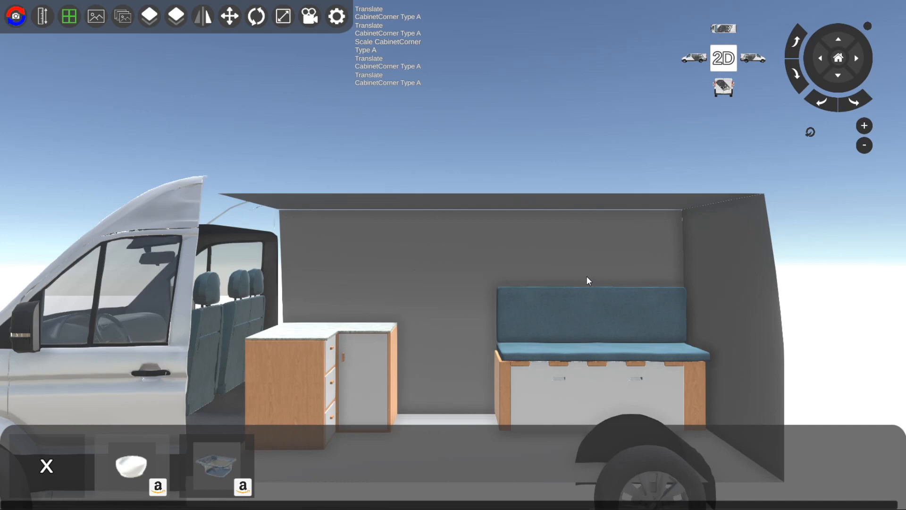
{"action": "mouse_move", "coordinate": [217, 466]}
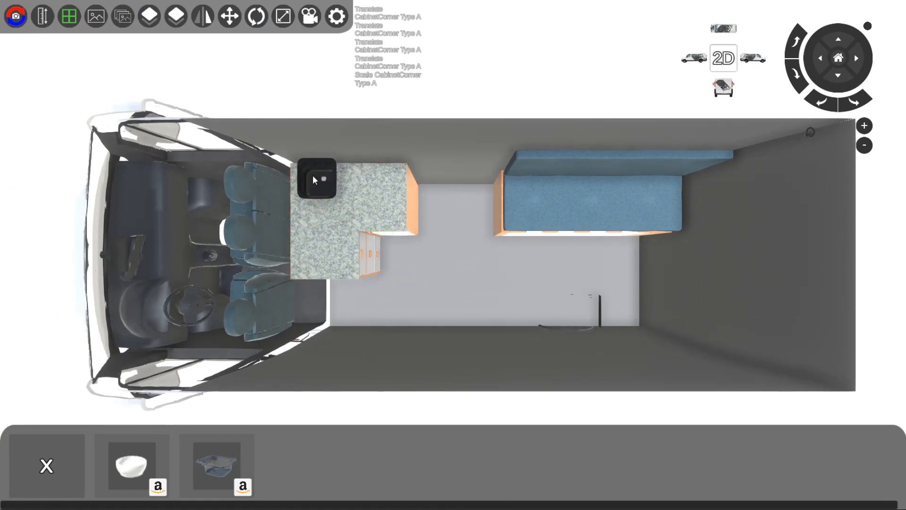
{"action": "left_click", "coordinate": [317, 176]}
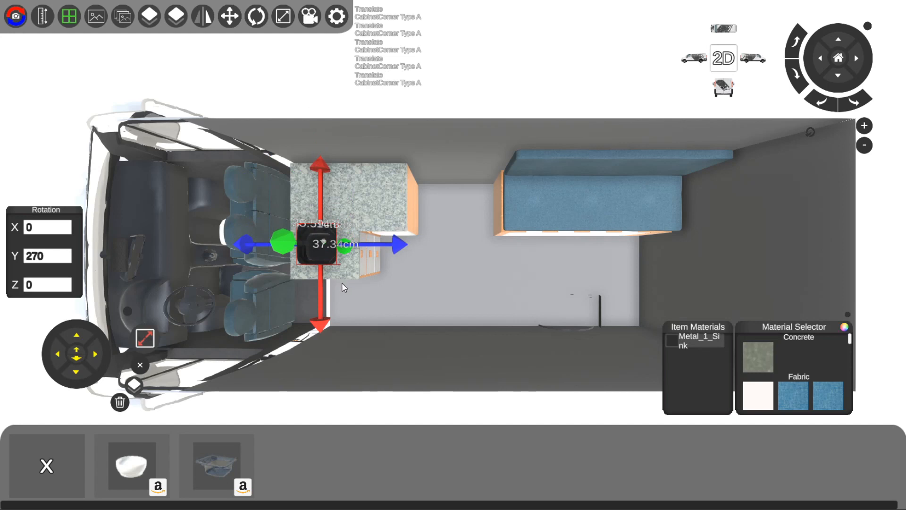
{"action": "mouse_move", "coordinate": [317, 266]}
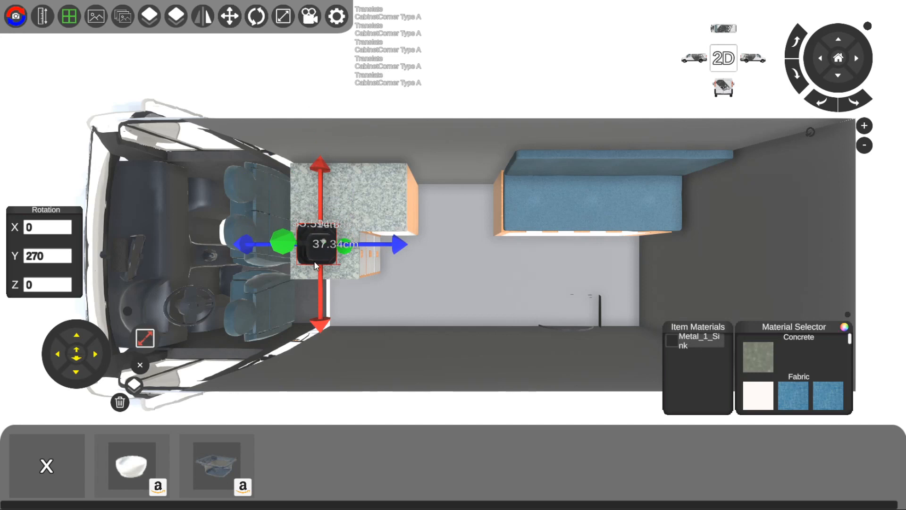
{"action": "mouse_move", "coordinate": [296, 41]}
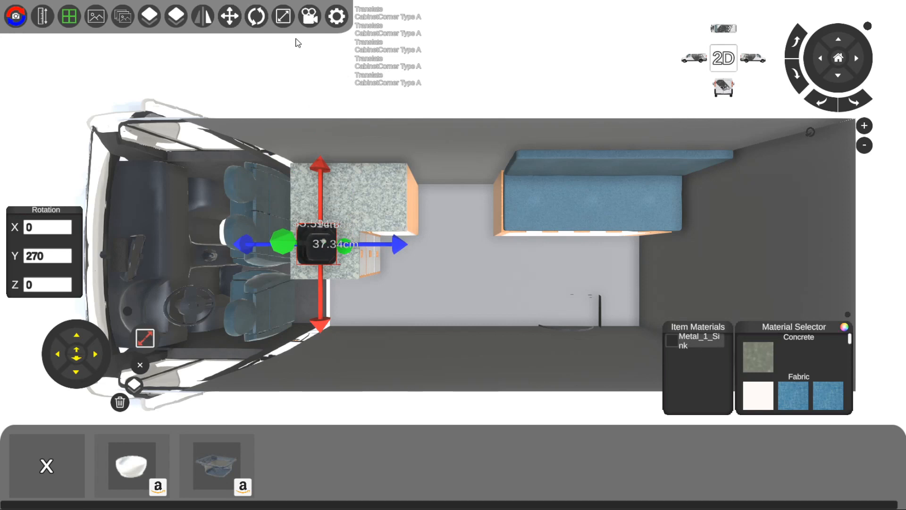
{"action": "left_click", "coordinate": [255, 15]}
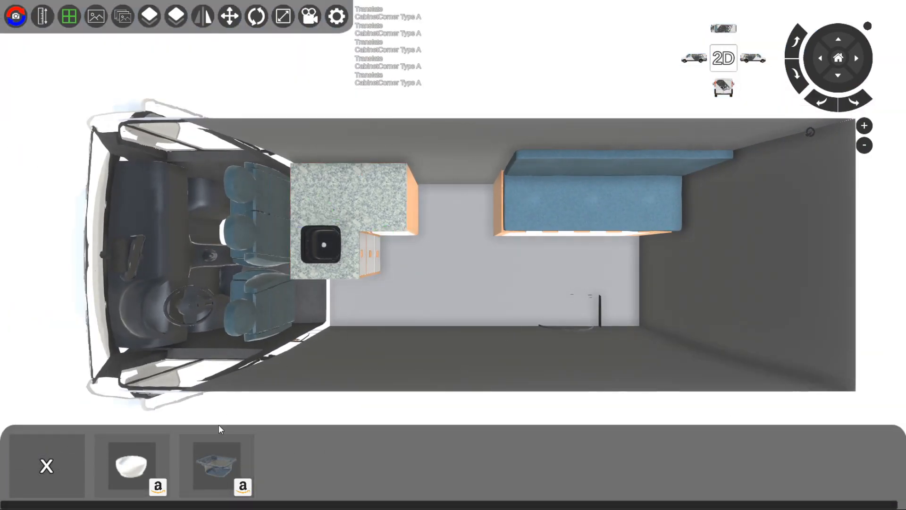
{"action": "mouse_move", "coordinate": [301, 465]}
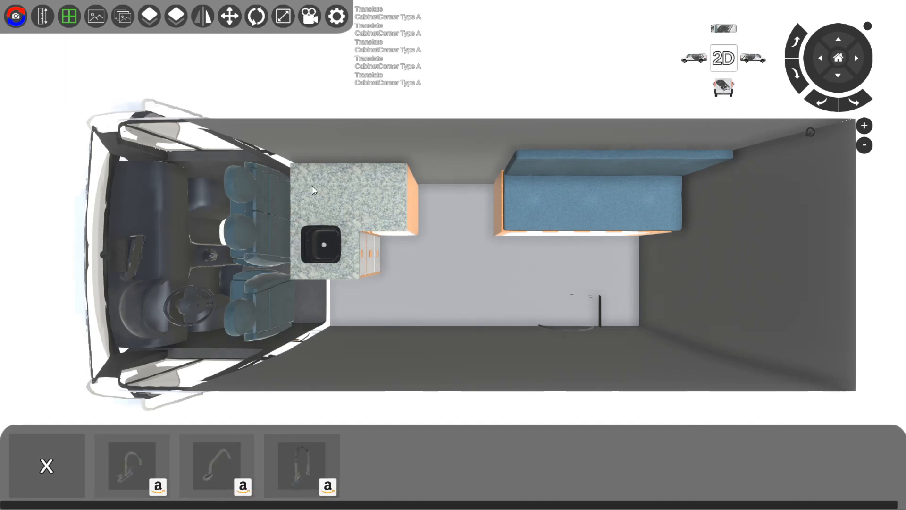
Add the coiled faucet behind the sink on the corner cabinet.
{"action": "left_click", "coordinate": [693, 57]}
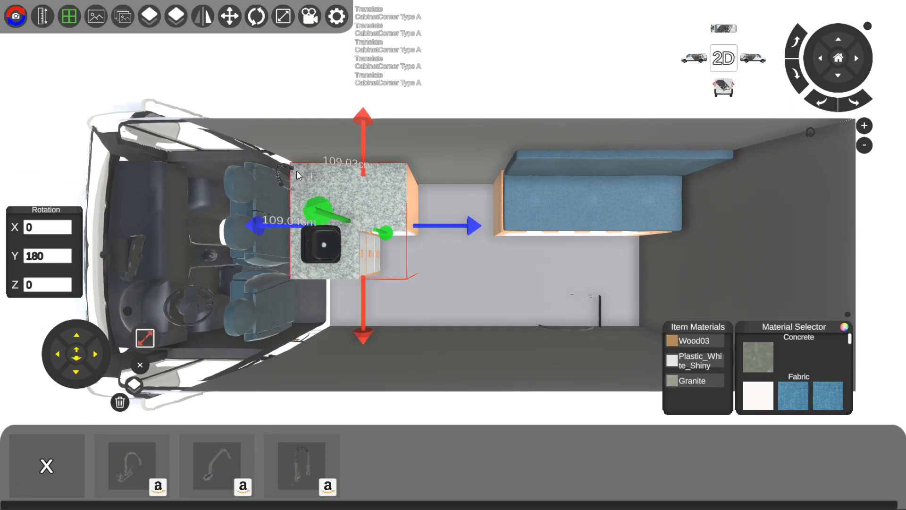
{"action": "left_click", "coordinate": [723, 57]}
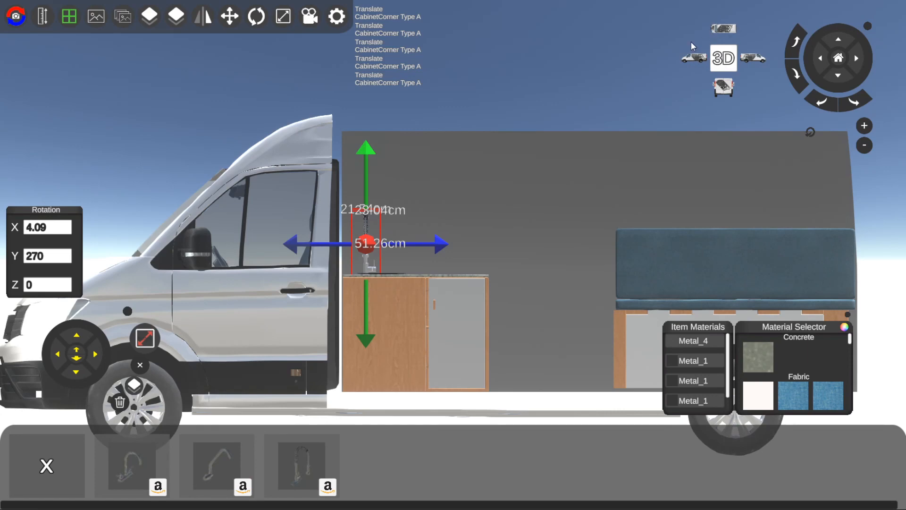
{"action": "mouse_move", "coordinate": [758, 62]}
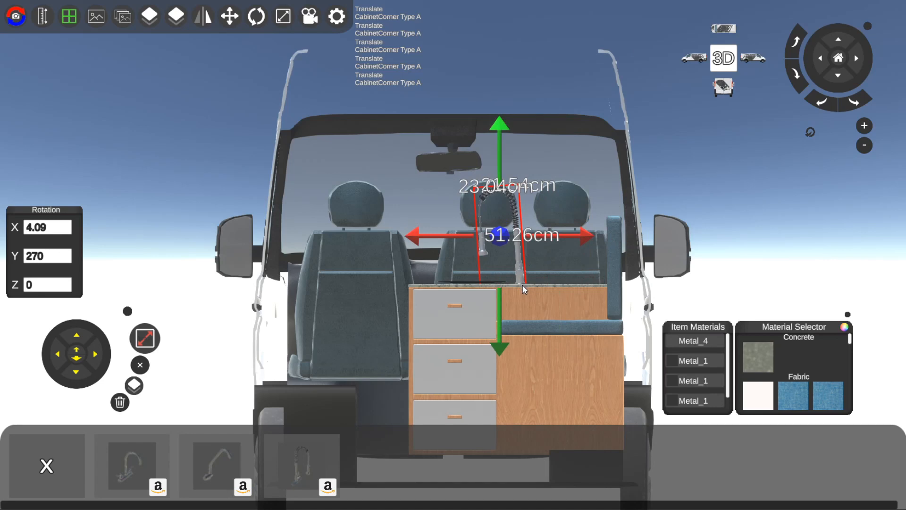
{"action": "mouse_move", "coordinate": [702, 61]}
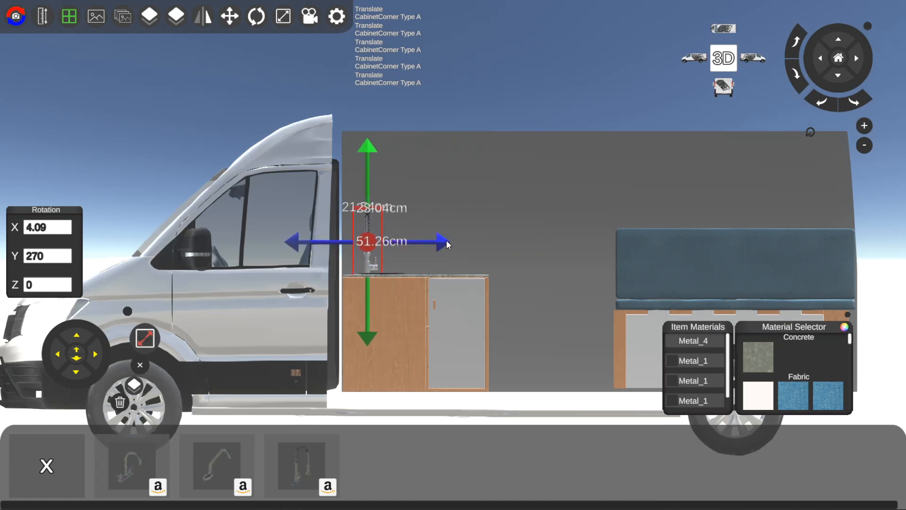
{"action": "mouse_move", "coordinate": [442, 243]}
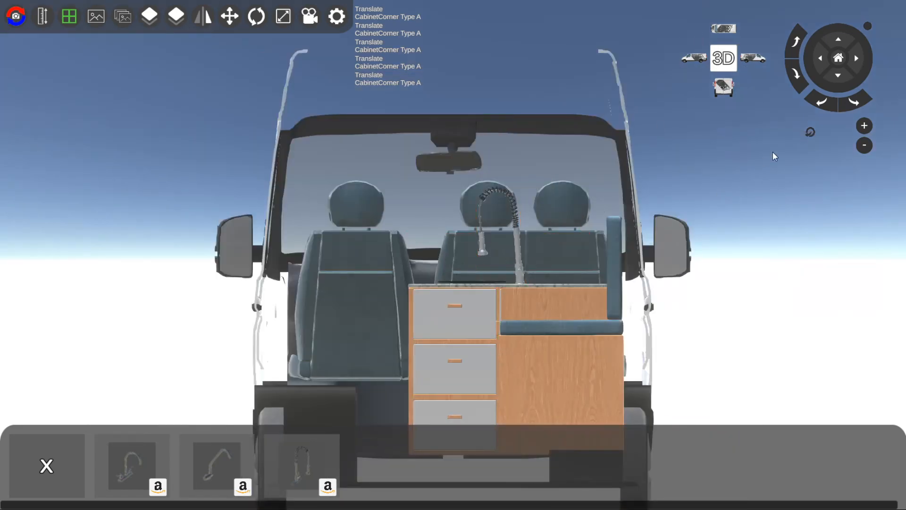
{"action": "mouse_move", "coordinate": [576, 162]}
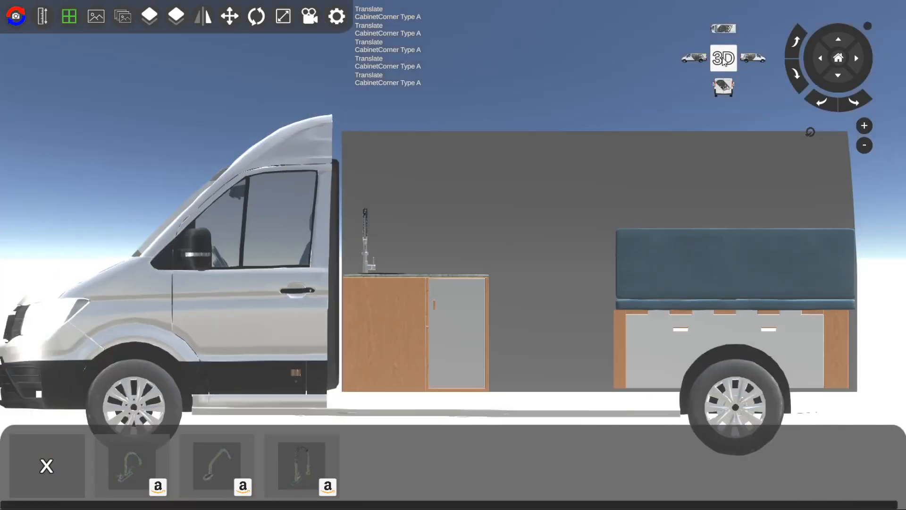
{"action": "left_click", "coordinate": [722, 58]}
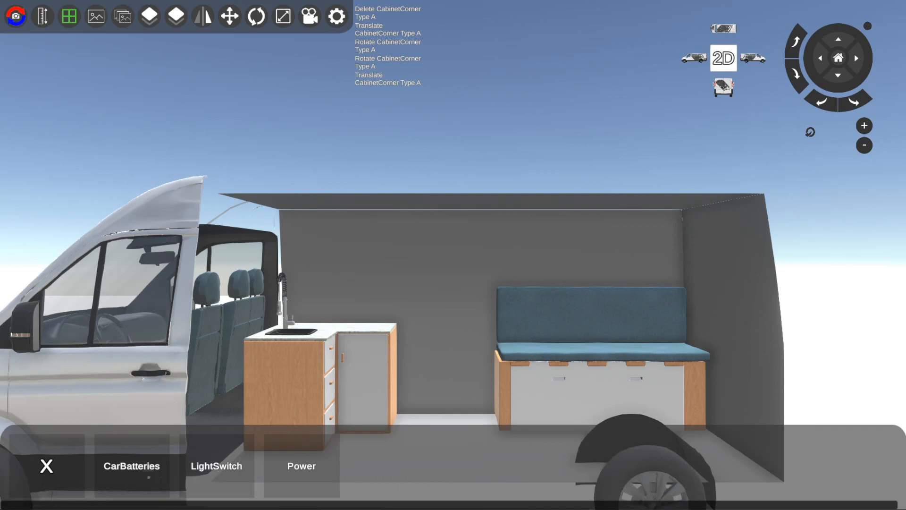
Place a wall outlet from Electrical power items on the wall above the sink.
{"action": "left_click", "coordinate": [46, 466]}
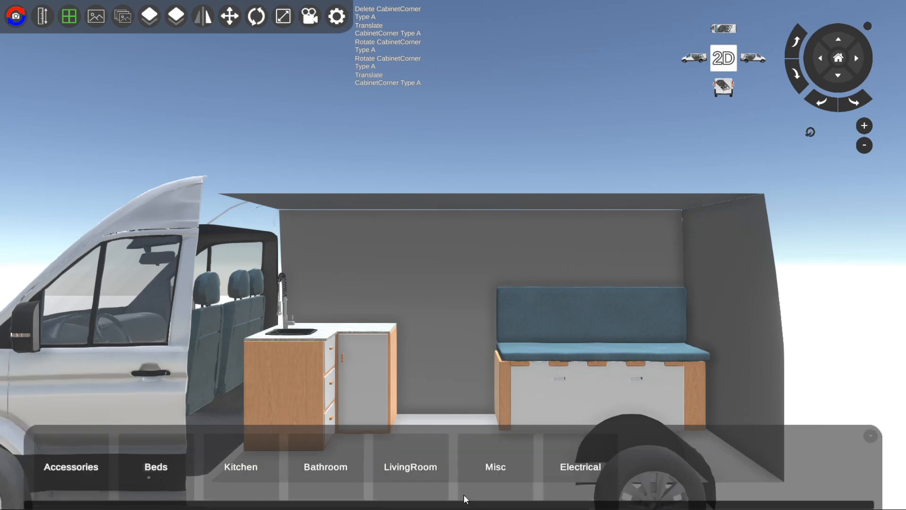
{"action": "left_click", "coordinate": [579, 466]}
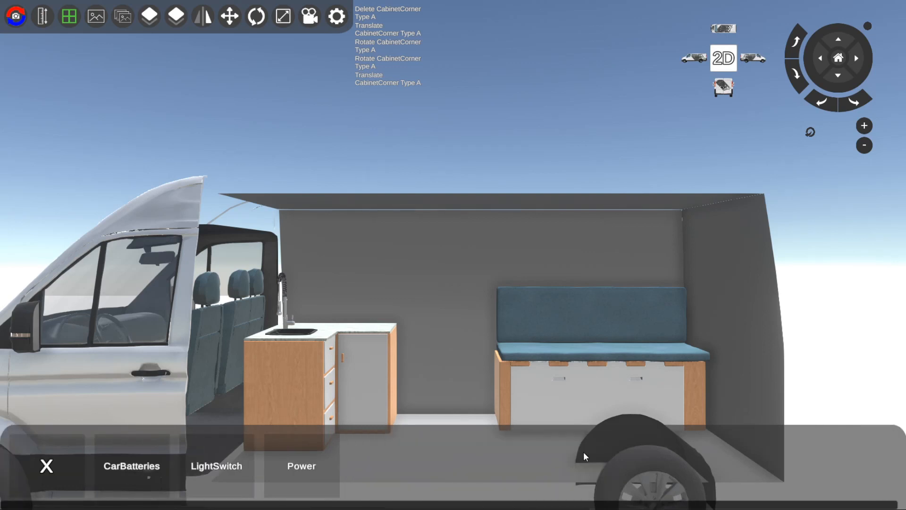
{"action": "mouse_move", "coordinate": [315, 477]}
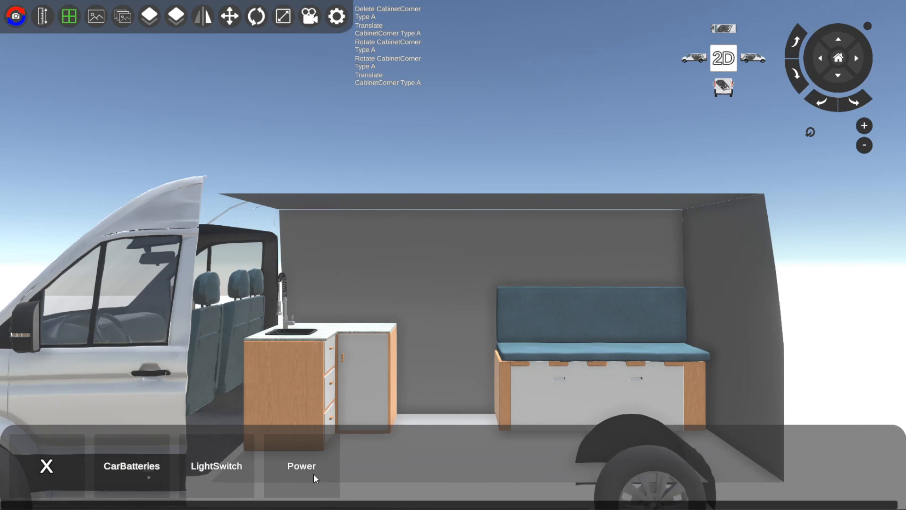
{"action": "left_click", "coordinate": [301, 466]}
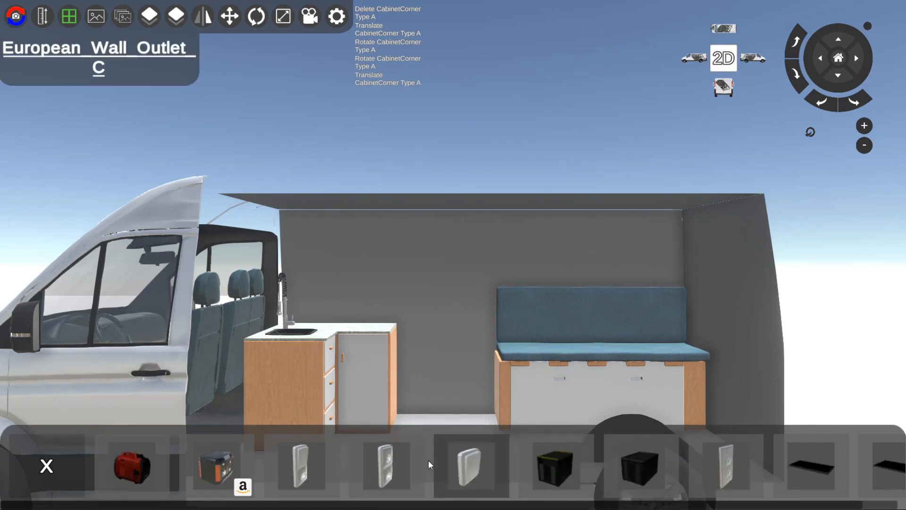
{"action": "left_click", "coordinate": [468, 466]}
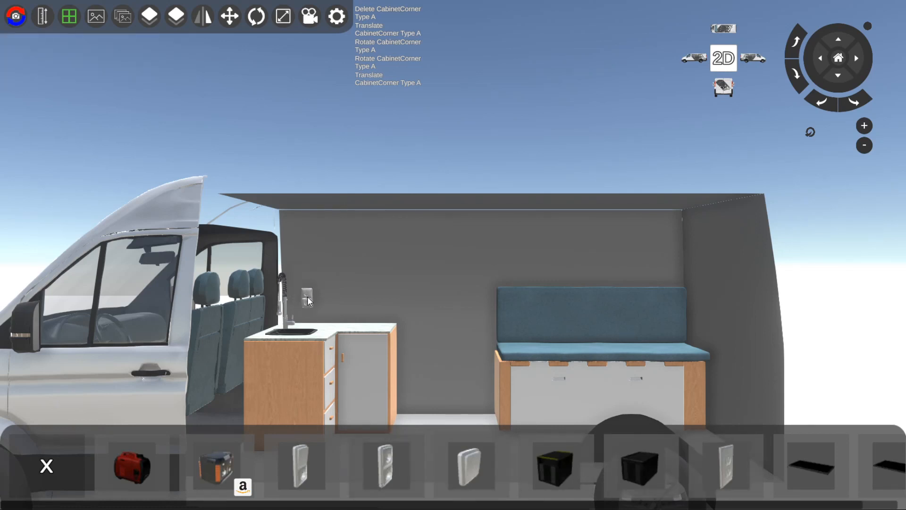
{"action": "mouse_move", "coordinate": [530, 345]}
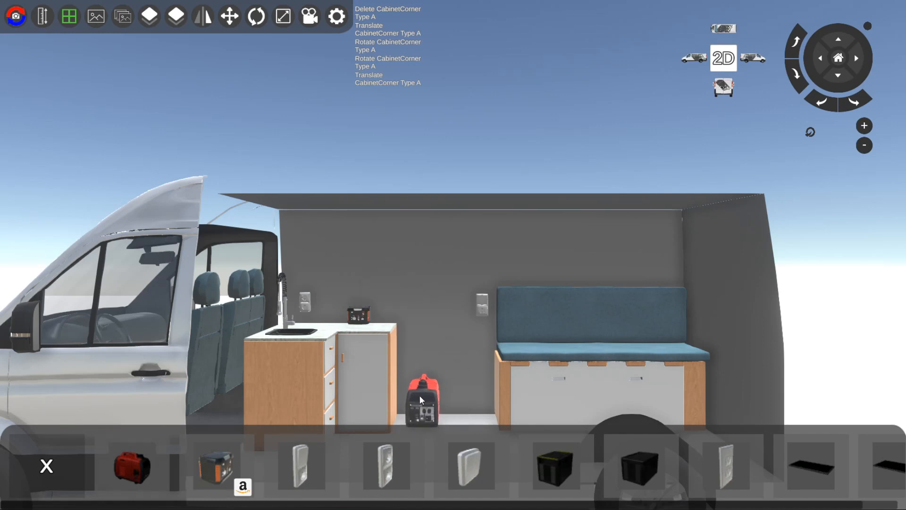
{"action": "mouse_move", "coordinate": [131, 465]}
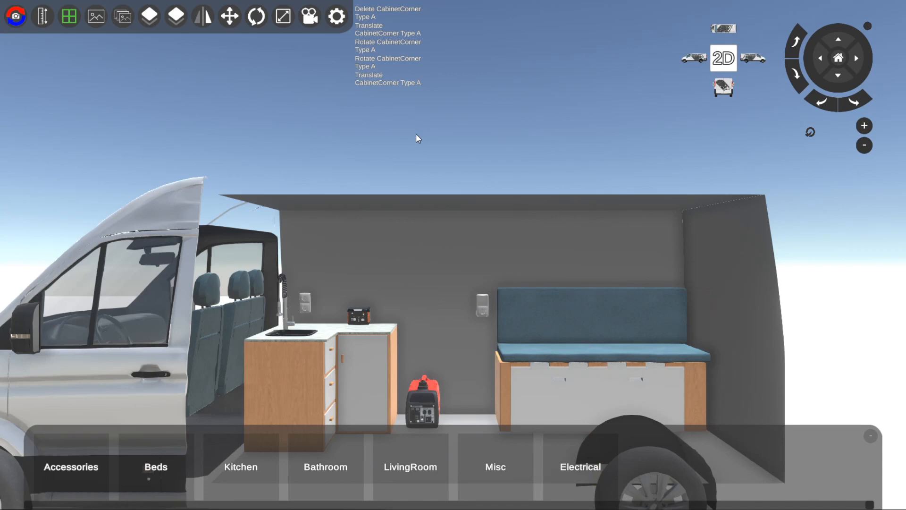
{"action": "mouse_move", "coordinate": [465, 121]}
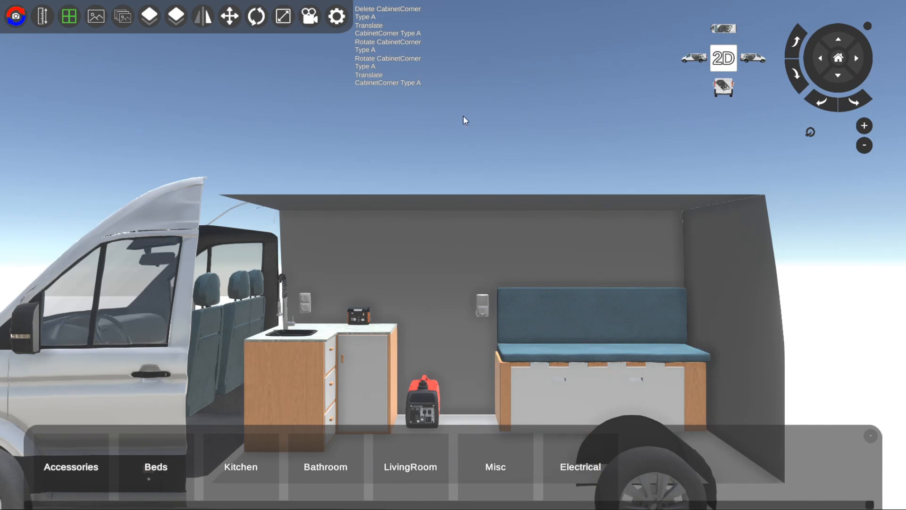
{"action": "mouse_move", "coordinate": [625, 329]}
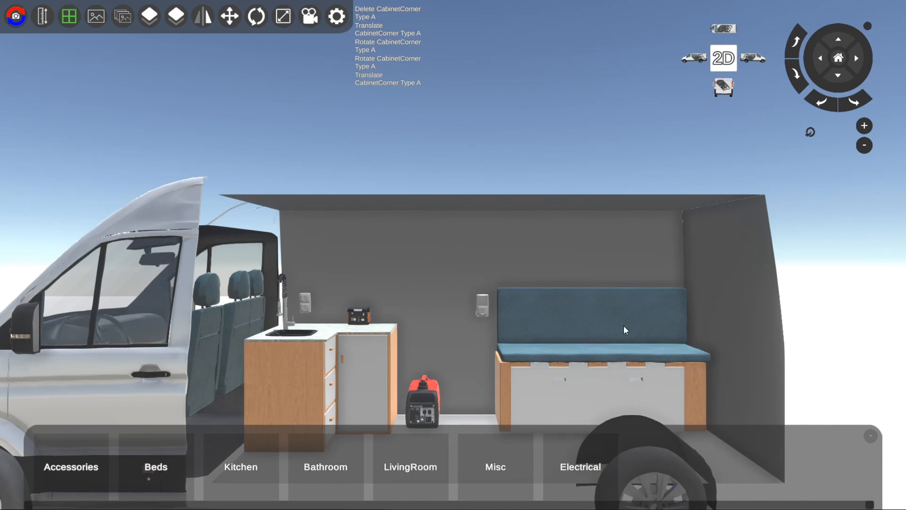
Select the couch bed, then the generator, to change their materials (Fabric06, Plastic_Red).
{"action": "left_click", "coordinate": [590, 329]}
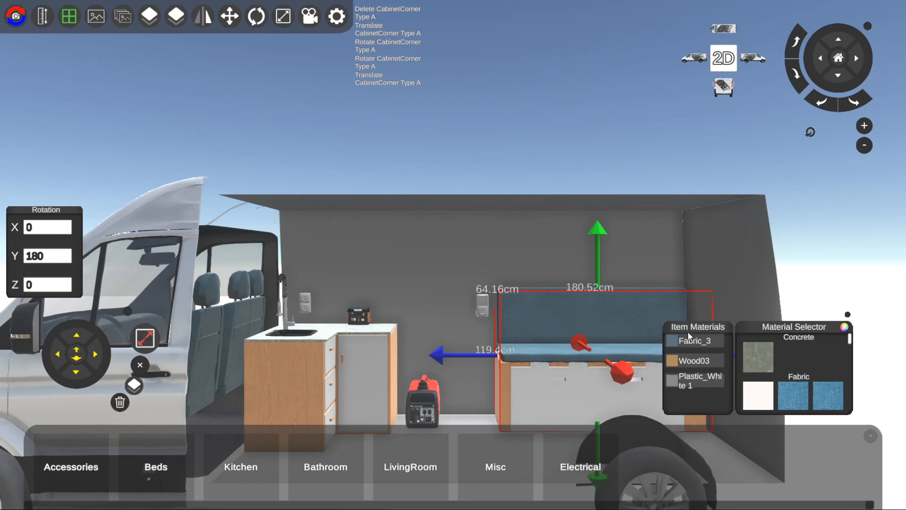
{"action": "left_click", "coordinate": [661, 234]}
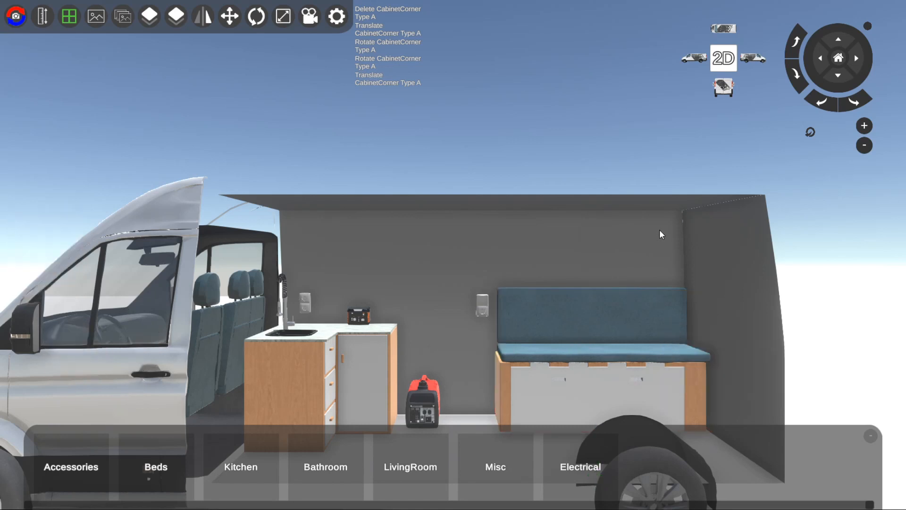
{"action": "left_click", "coordinate": [595, 335]}
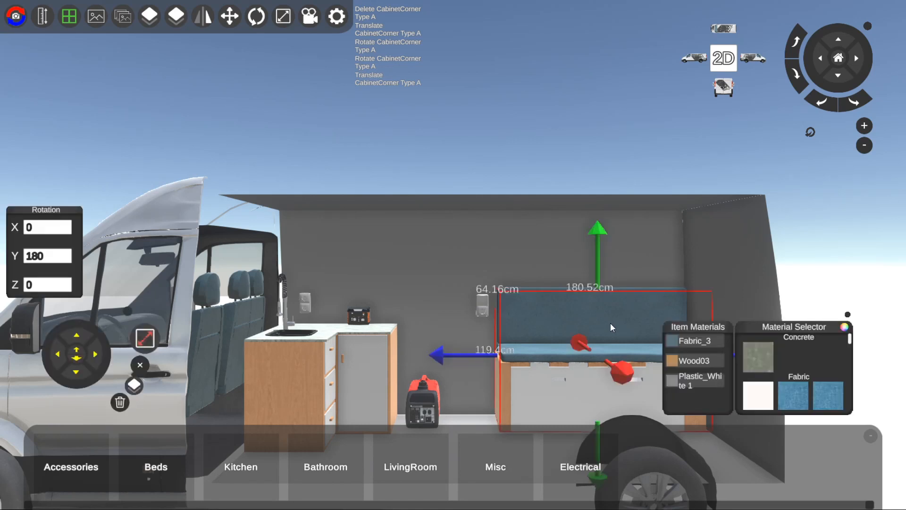
{"action": "mouse_move", "coordinate": [633, 317]}
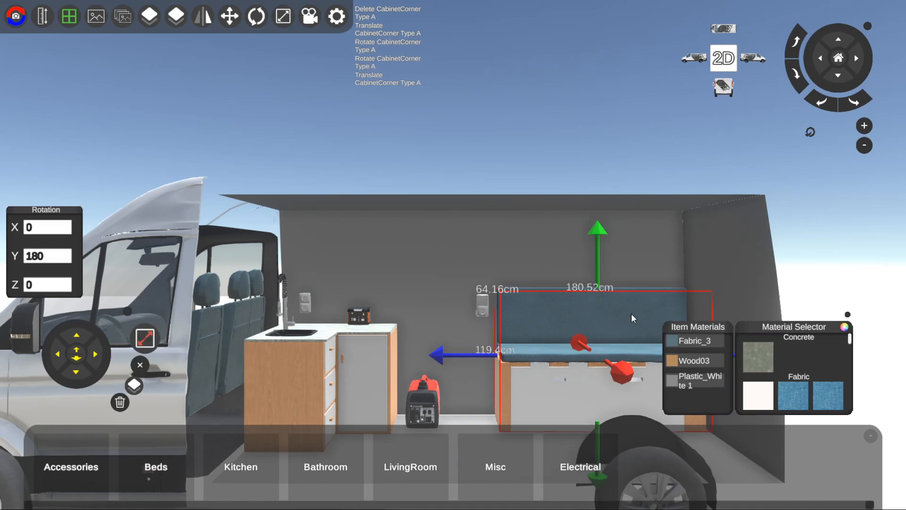
{"action": "mouse_move", "coordinate": [702, 350]}
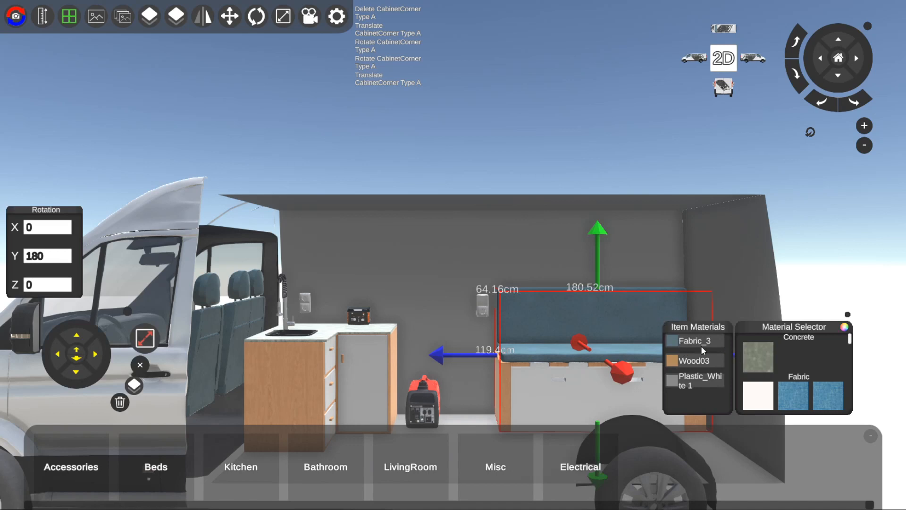
{"action": "mouse_move", "coordinate": [863, 360]}
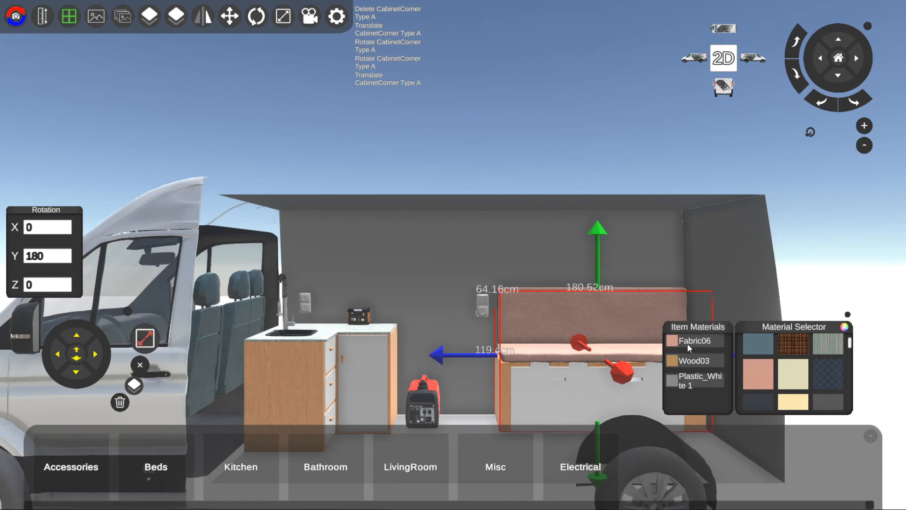
{"action": "mouse_move", "coordinate": [688, 345]}
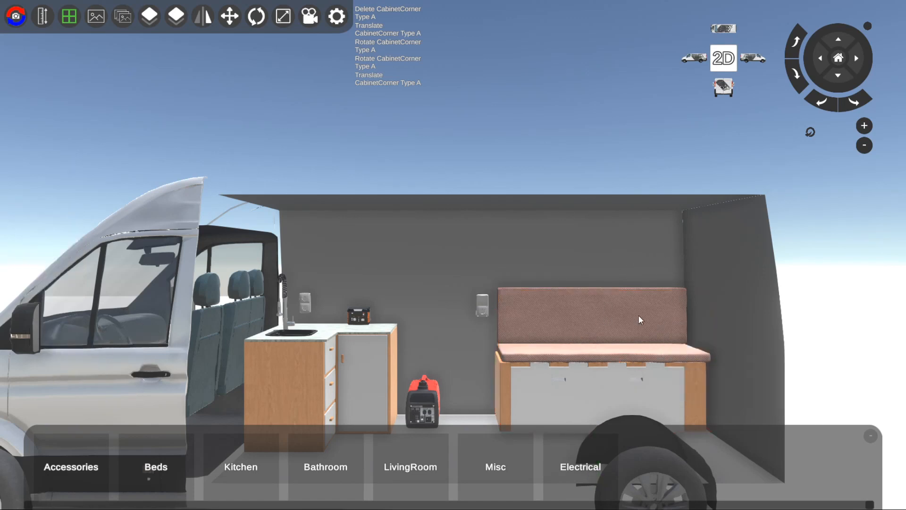
{"action": "left_click", "coordinate": [422, 393]}
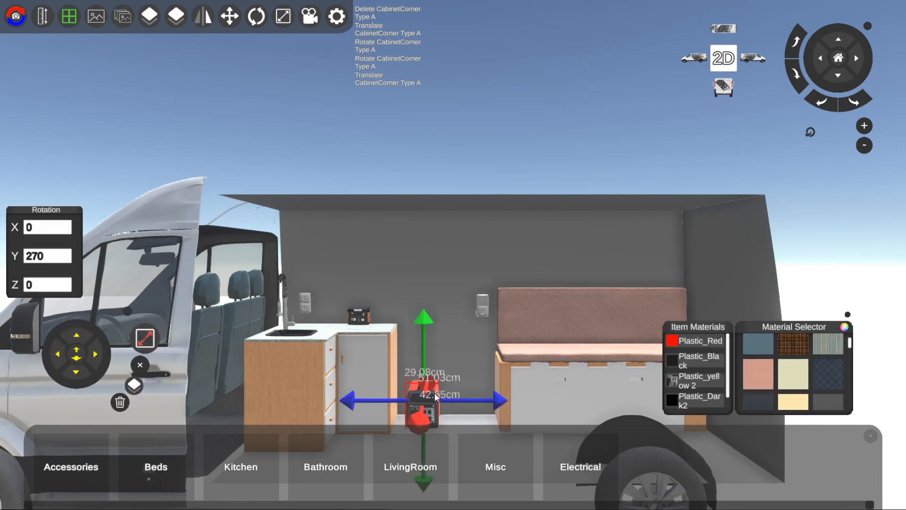
{"action": "mouse_move", "coordinate": [370, 300]}
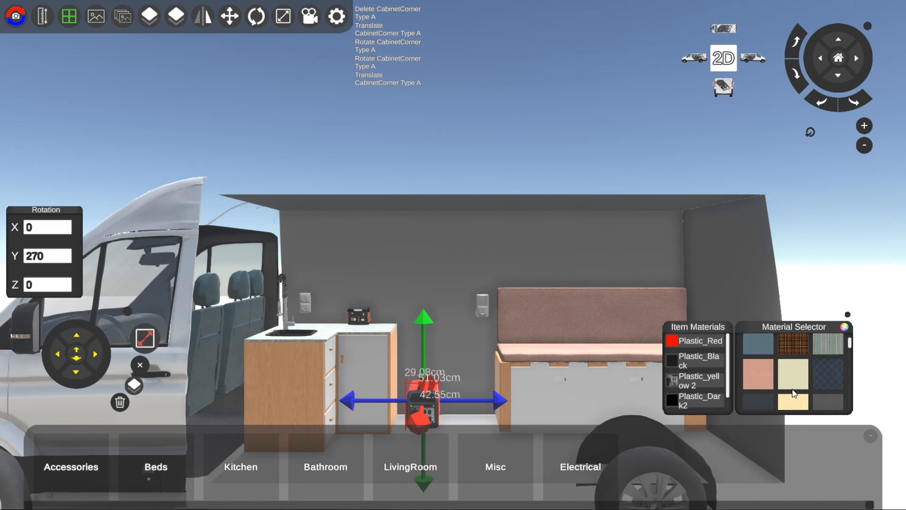
{"action": "scroll", "scroll_direction": "down", "scroll_amount": 3}
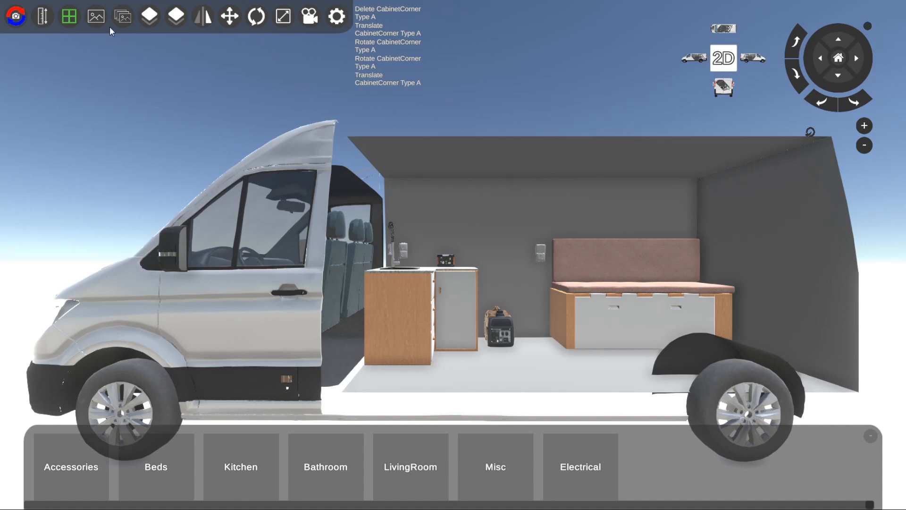
{"action": "mouse_move", "coordinate": [388, 115]}
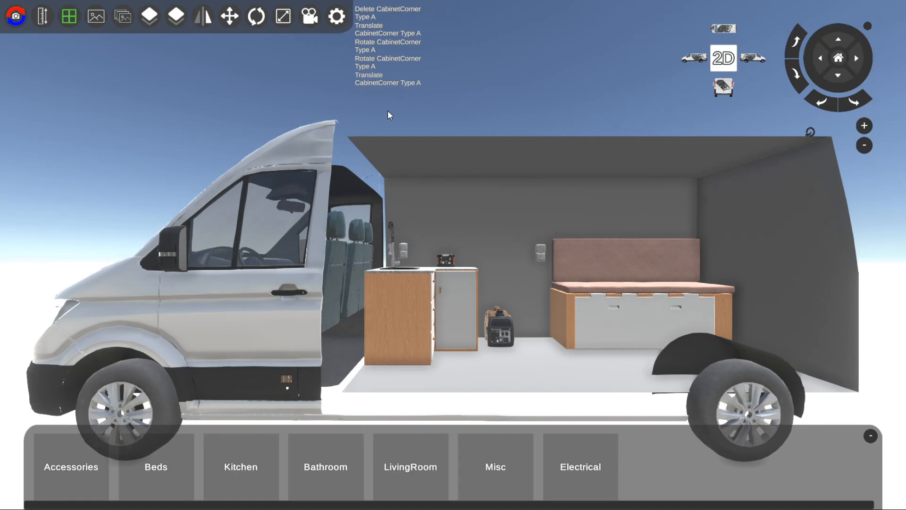
{"action": "mouse_move", "coordinate": [121, 16]}
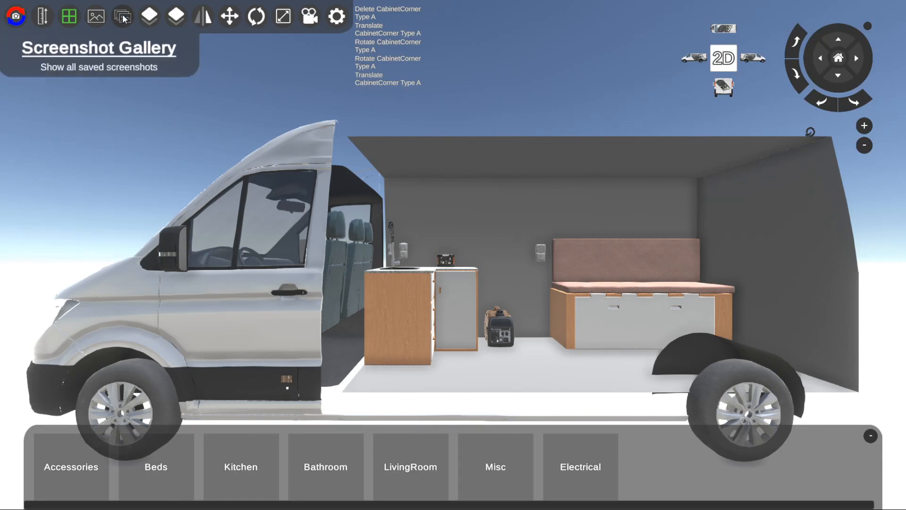
{"action": "left_click", "coordinate": [123, 16]}
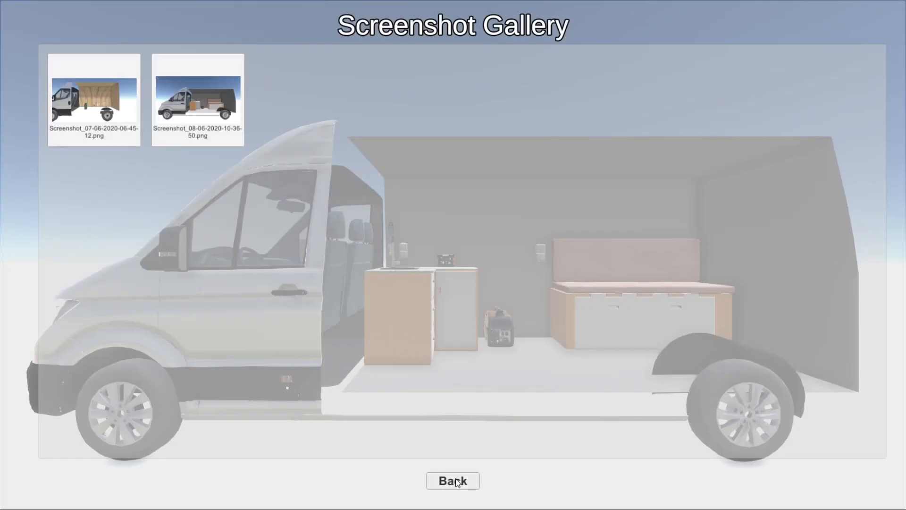
{"action": "left_click", "coordinate": [452, 480]}
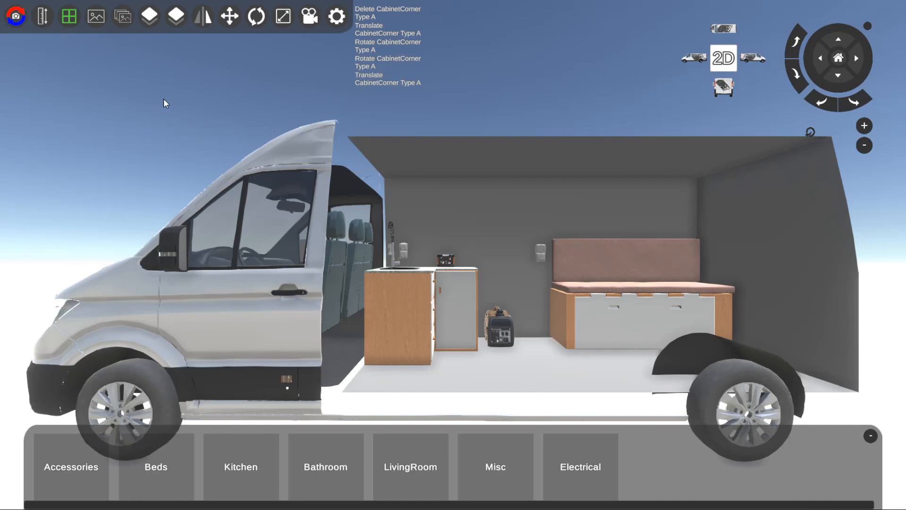
{"action": "mouse_move", "coordinate": [44, 16]}
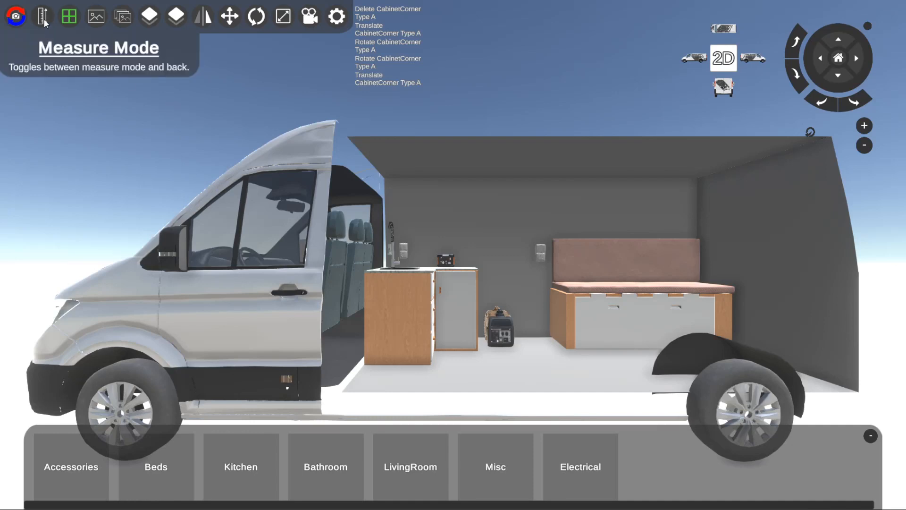
{"action": "left_click", "coordinate": [44, 16]}
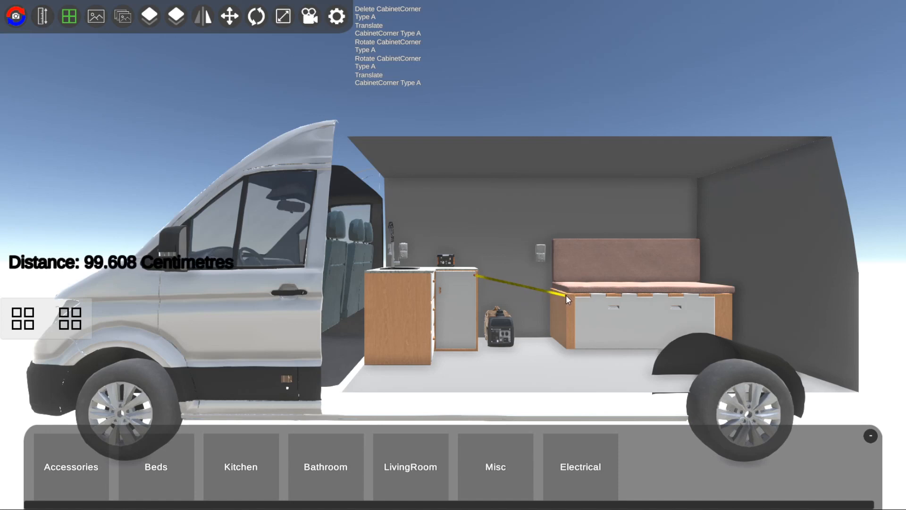
{"action": "mouse_move", "coordinate": [43, 16]}
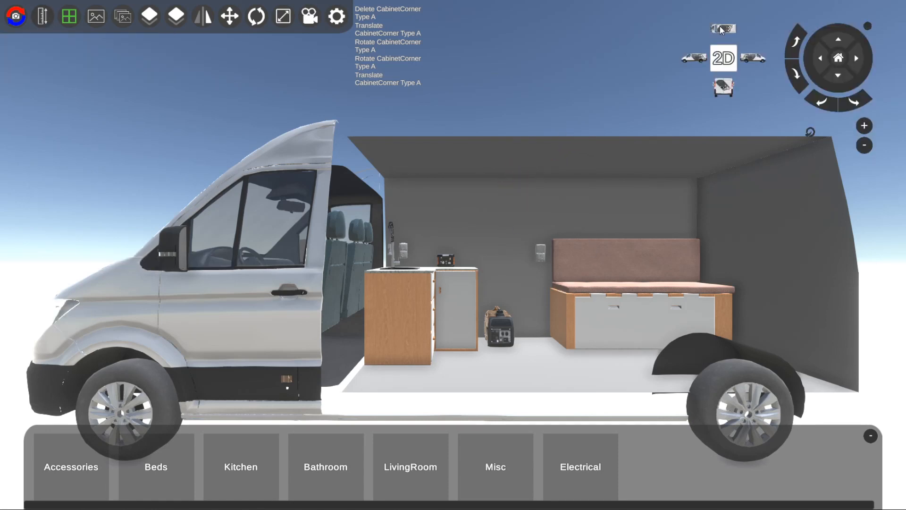
{"action": "left_click", "coordinate": [722, 58]}
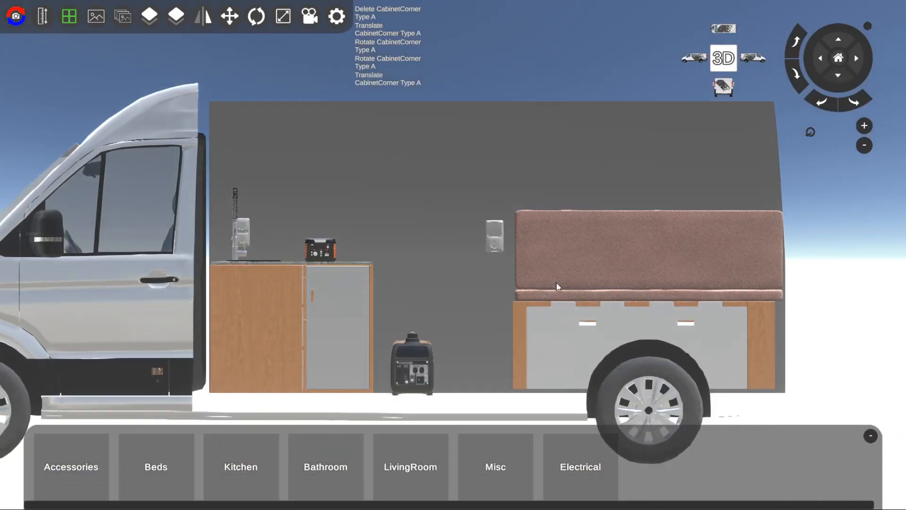
{"action": "mouse_move", "coordinate": [69, 16]}
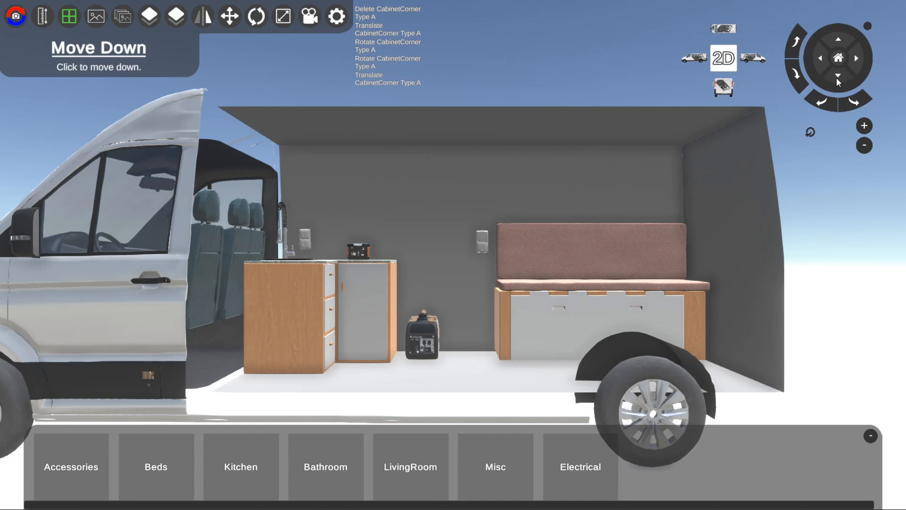
{"action": "left_click", "coordinate": [819, 58]}
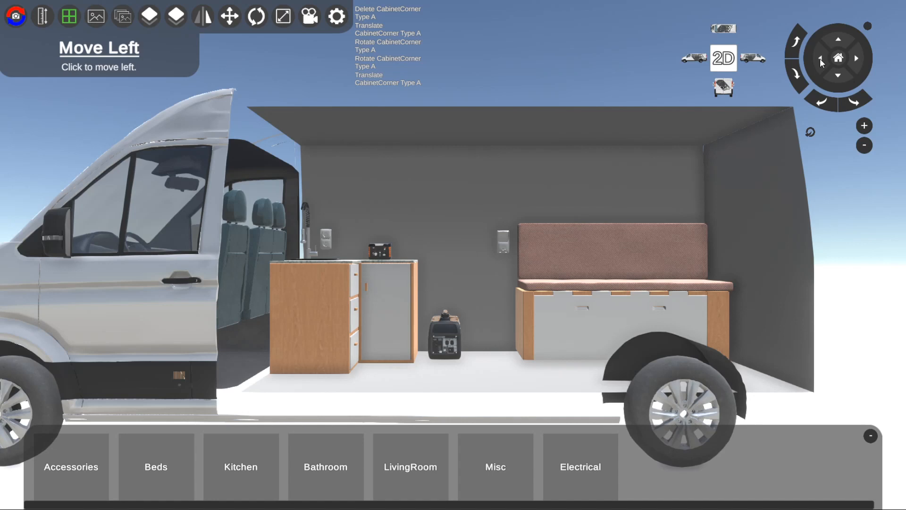
{"action": "mouse_move", "coordinate": [842, 65]}
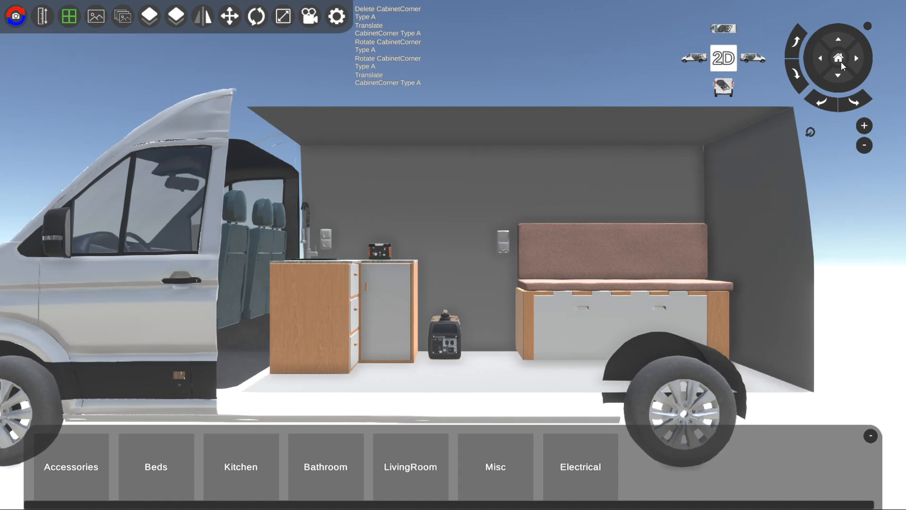
{"action": "mouse_move", "coordinate": [516, 38]}
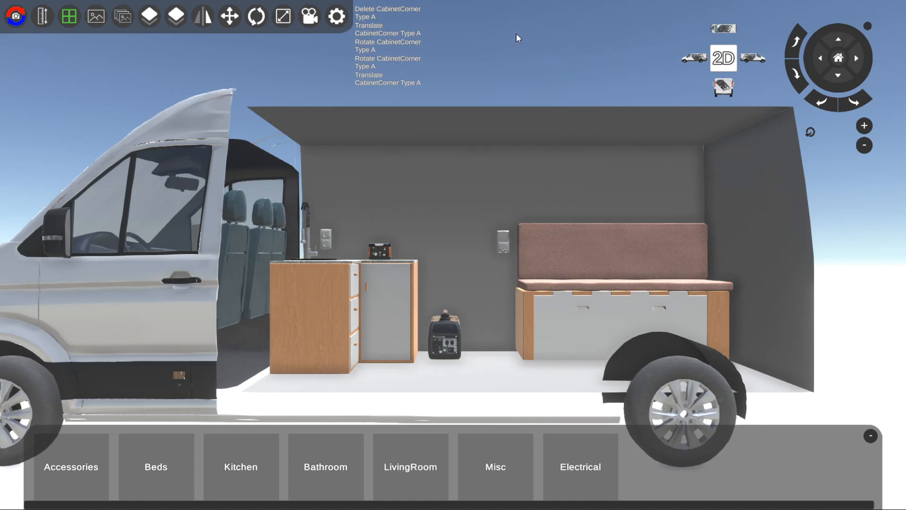